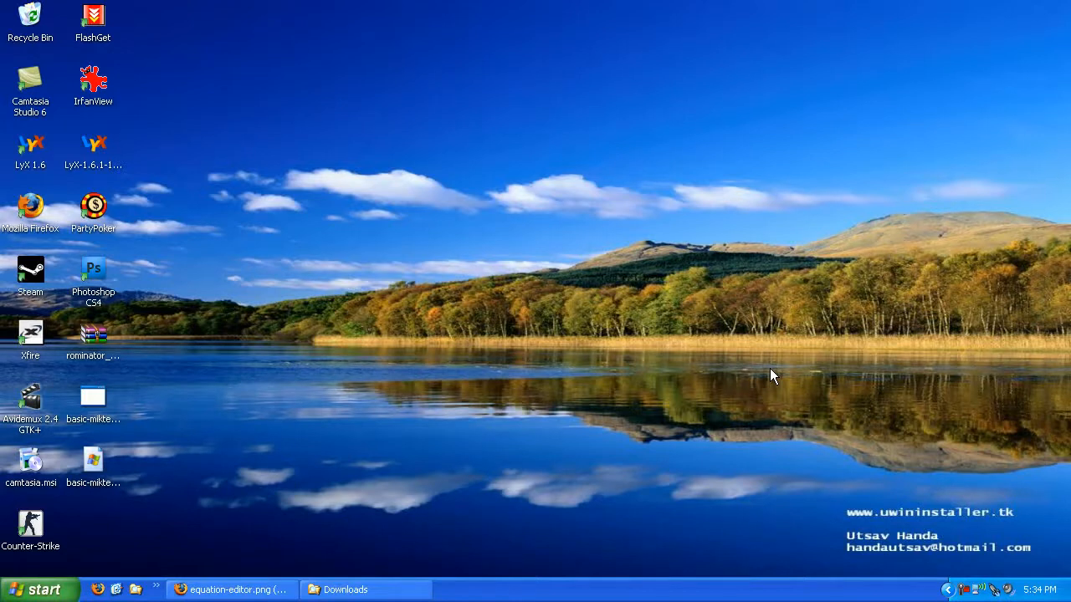
{"action": "mouse_move", "coordinate": [763, 375]}
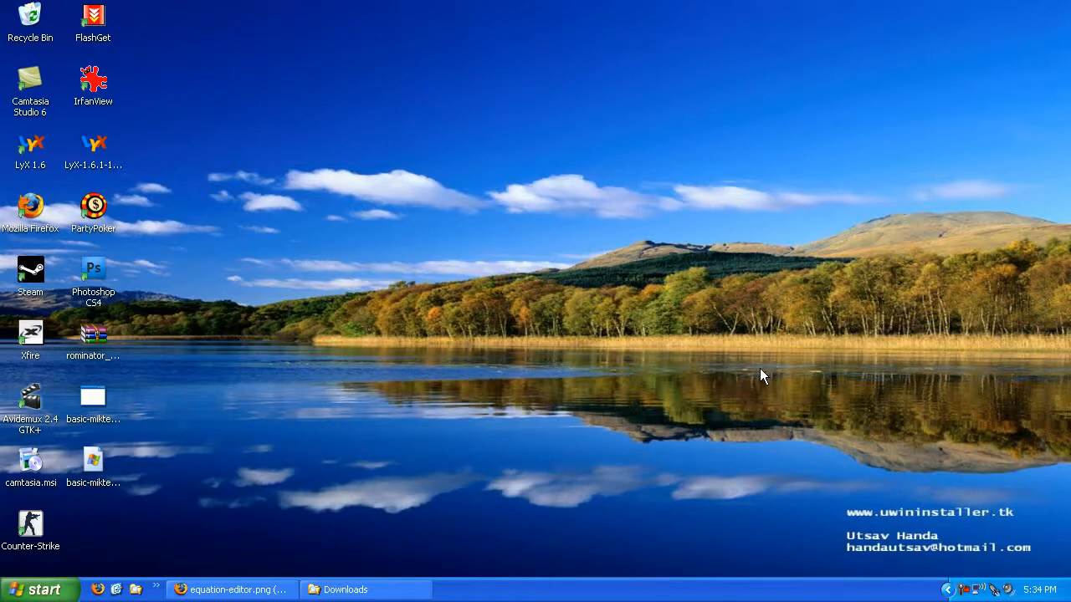
{"action": "mouse_move", "coordinate": [760, 383]}
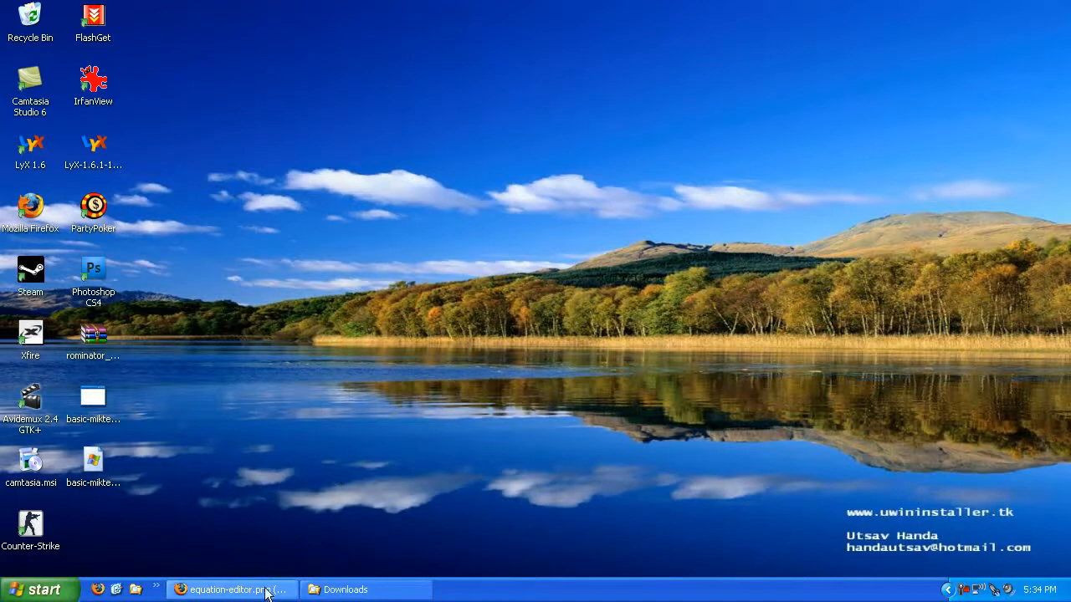
Restore Firefox to view the equation-editor example image
{"action": "left_click", "coordinate": [231, 589]}
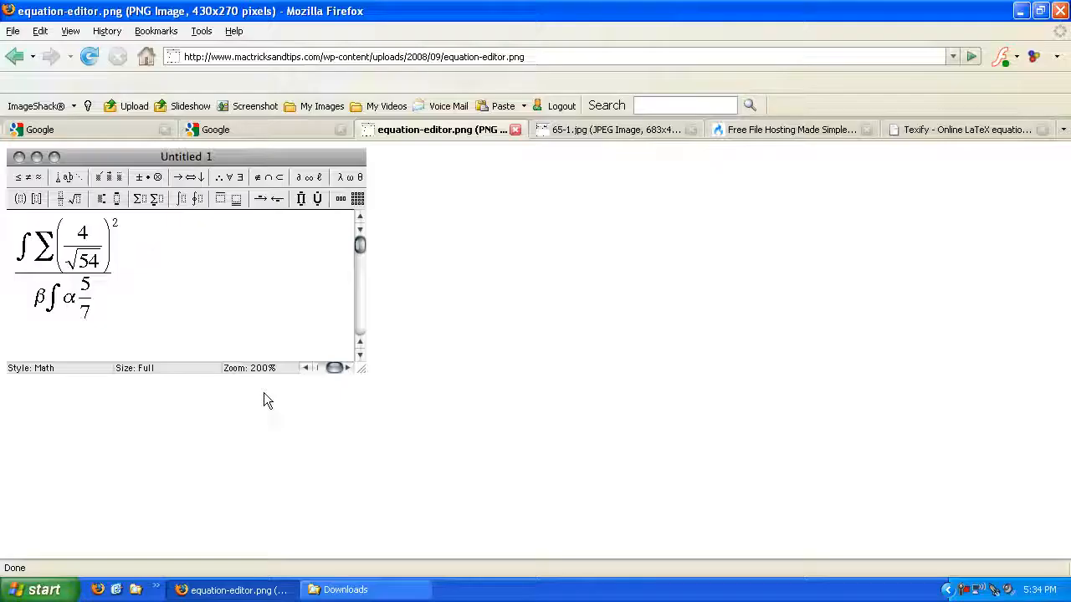
{"action": "mouse_move", "coordinate": [326, 234]}
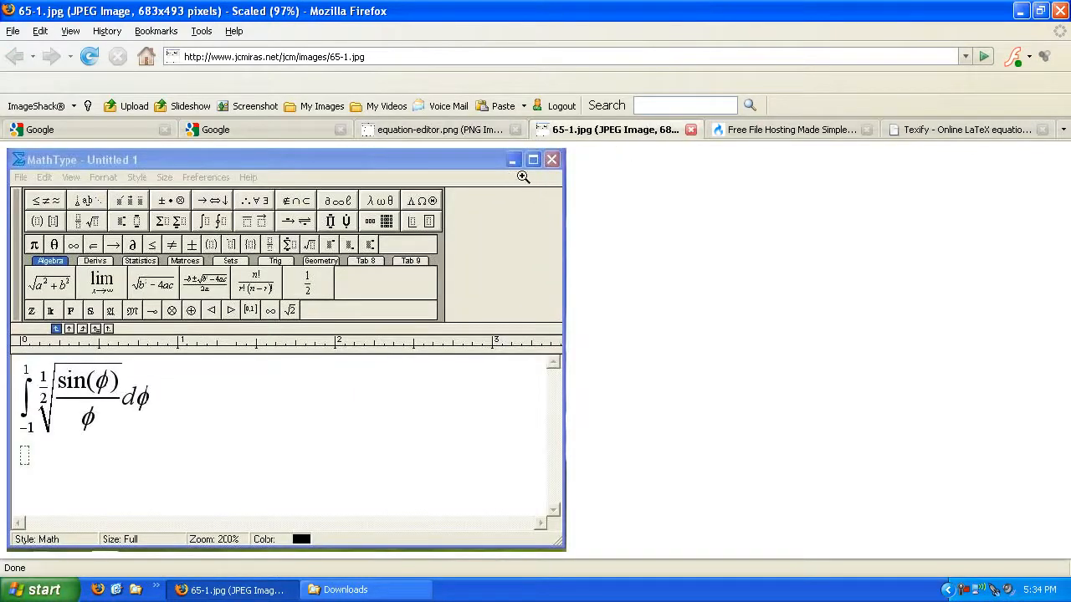
{"action": "mouse_move", "coordinate": [669, 275]}
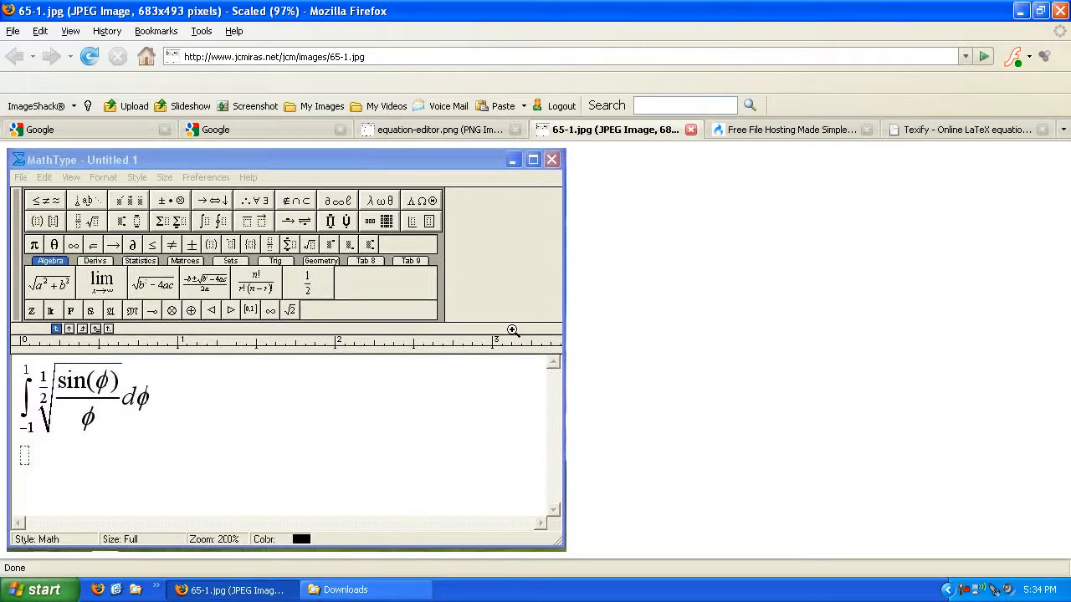
{"action": "mouse_move", "coordinate": [910, 319]}
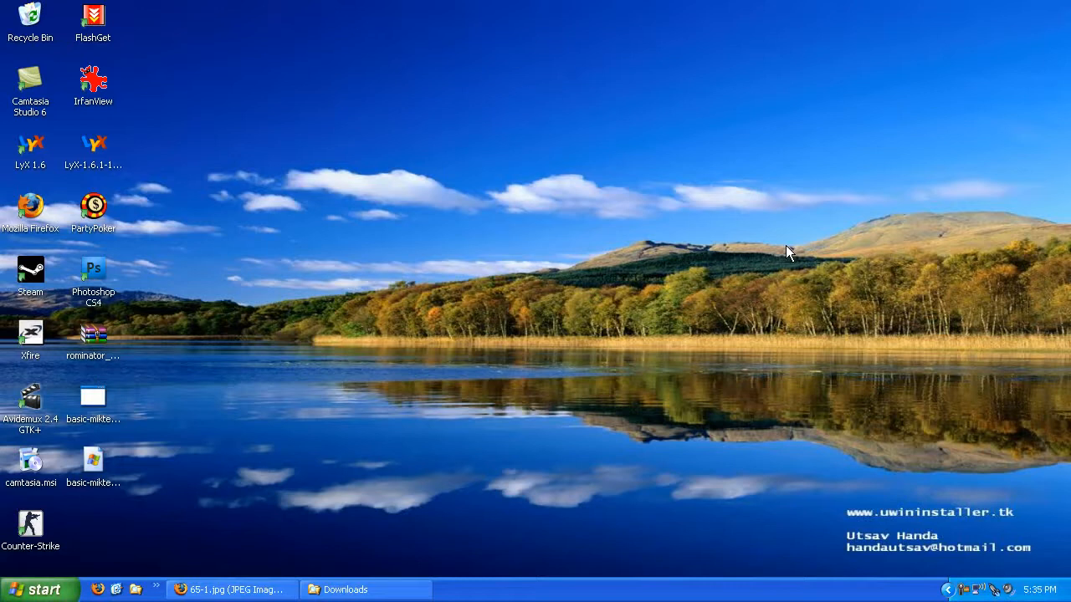
{"action": "mouse_move", "coordinate": [445, 517]}
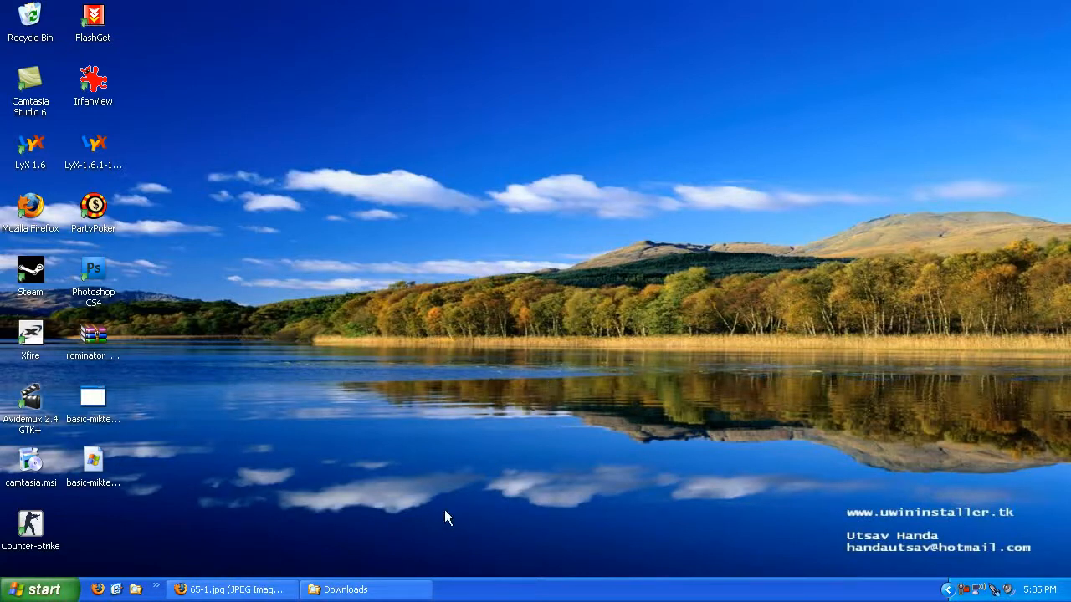
{"action": "mouse_move", "coordinate": [391, 458]}
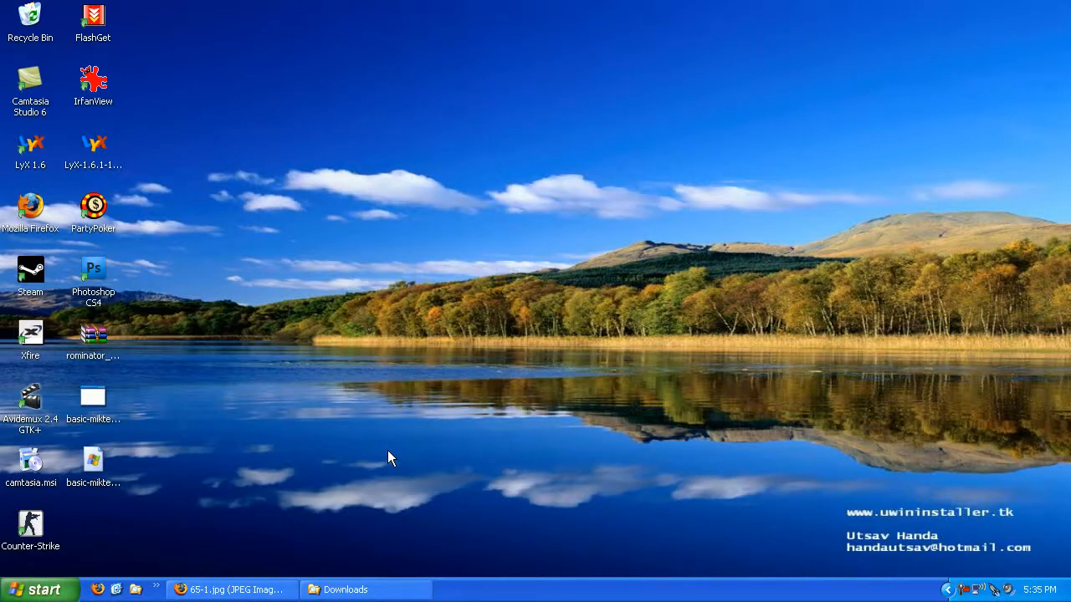
Enter \sqrt(ab) in the Texify LaTeX box and render it as √ab, then select the text
{"action": "left_click", "coordinate": [231, 589]}
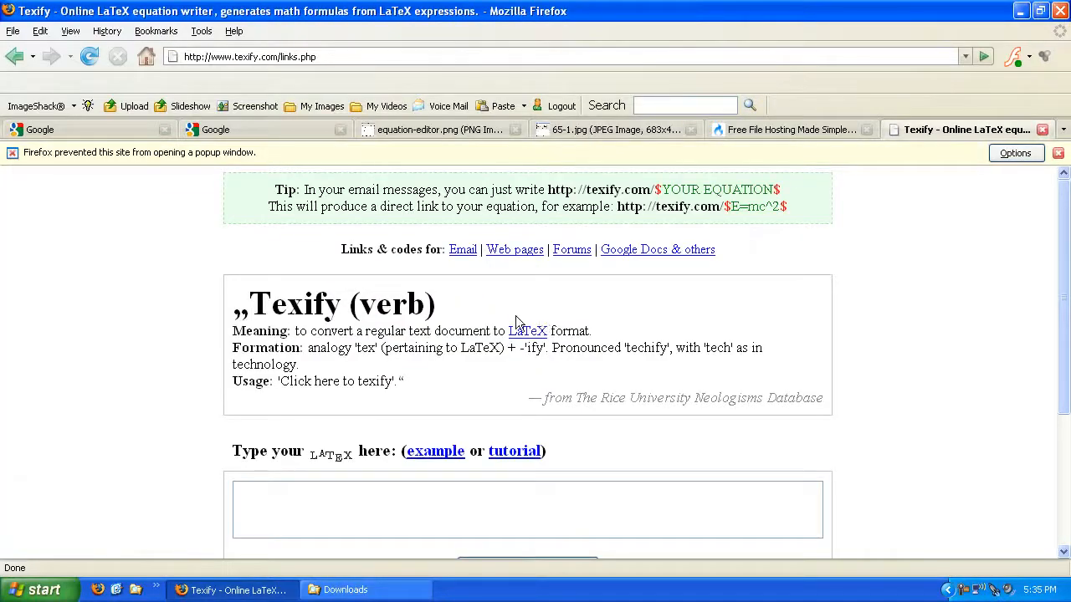
{"action": "scroll", "scroll_direction": "down", "scroll_amount": 3}
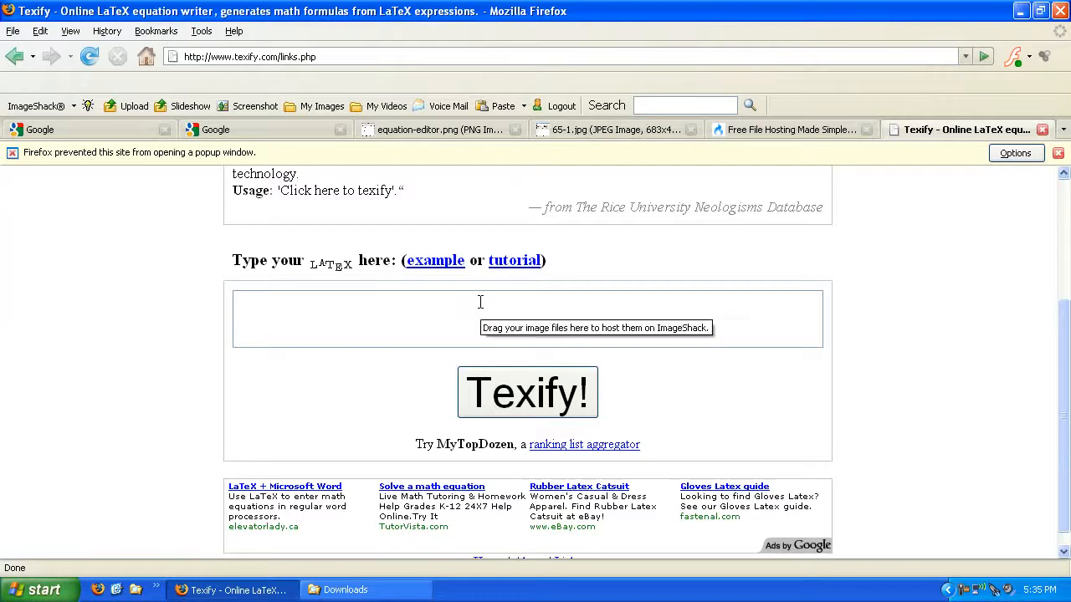
{"action": "type", "text": "\\"}
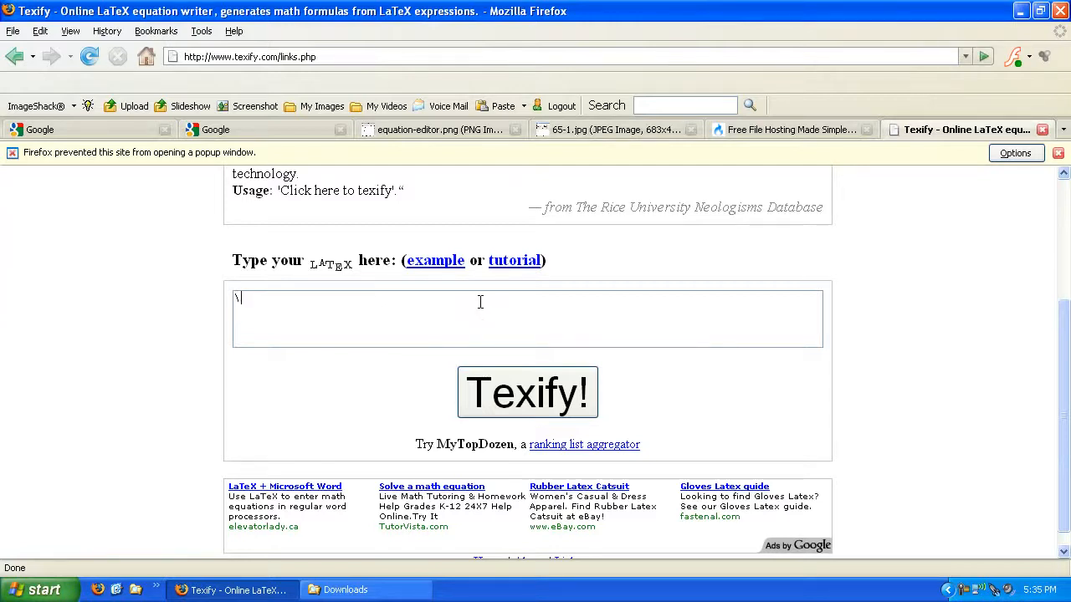
{"action": "type", "text": "sqrt{"}
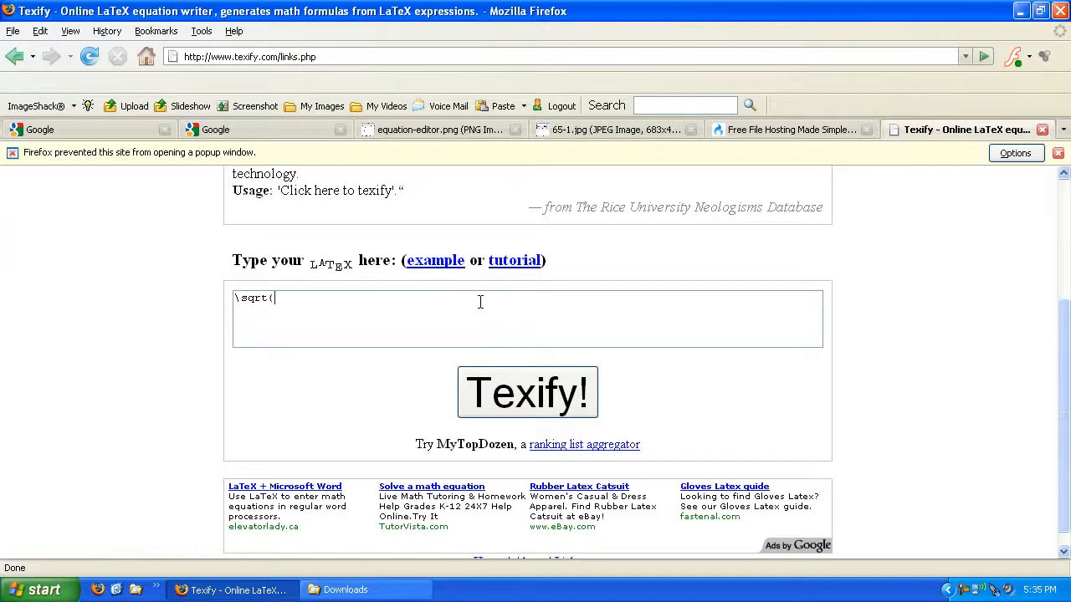
{"action": "type", "text": "ab)"}
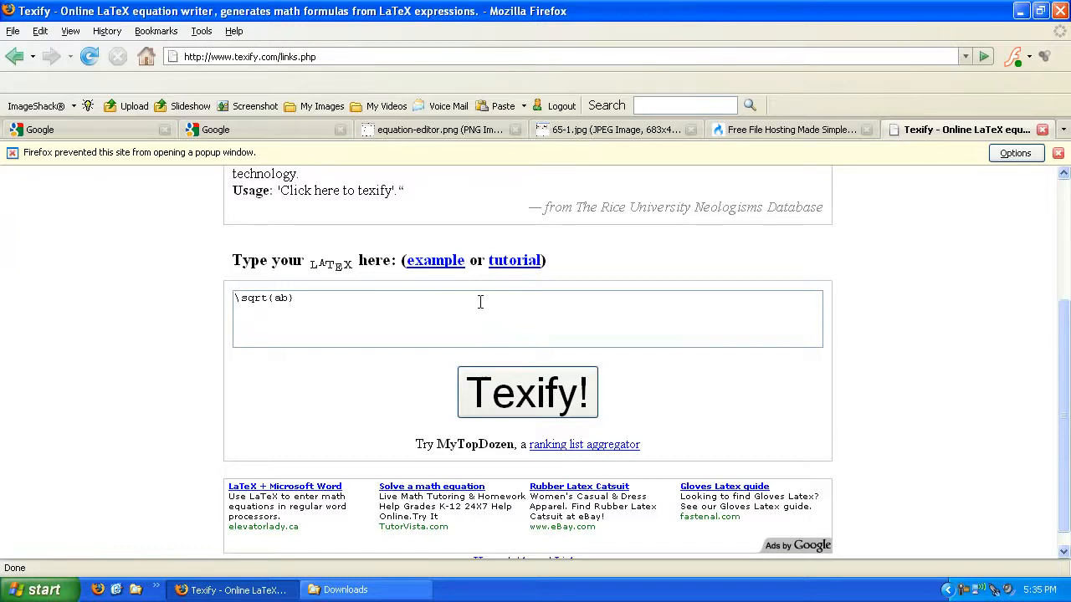
{"action": "left_click", "coordinate": [527, 392]}
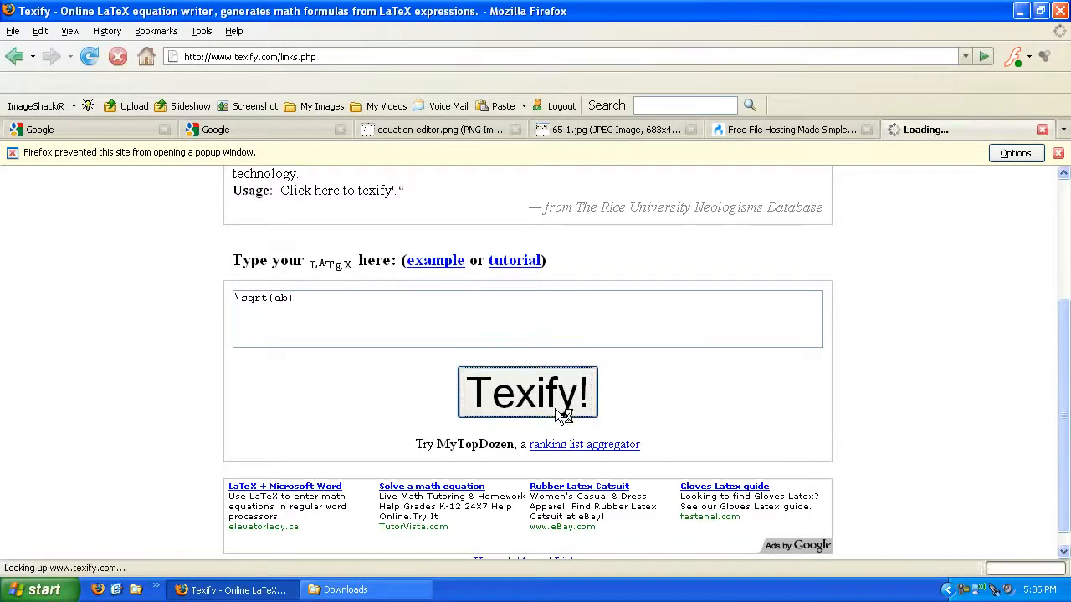
{"action": "left_click", "coordinate": [527, 393]}
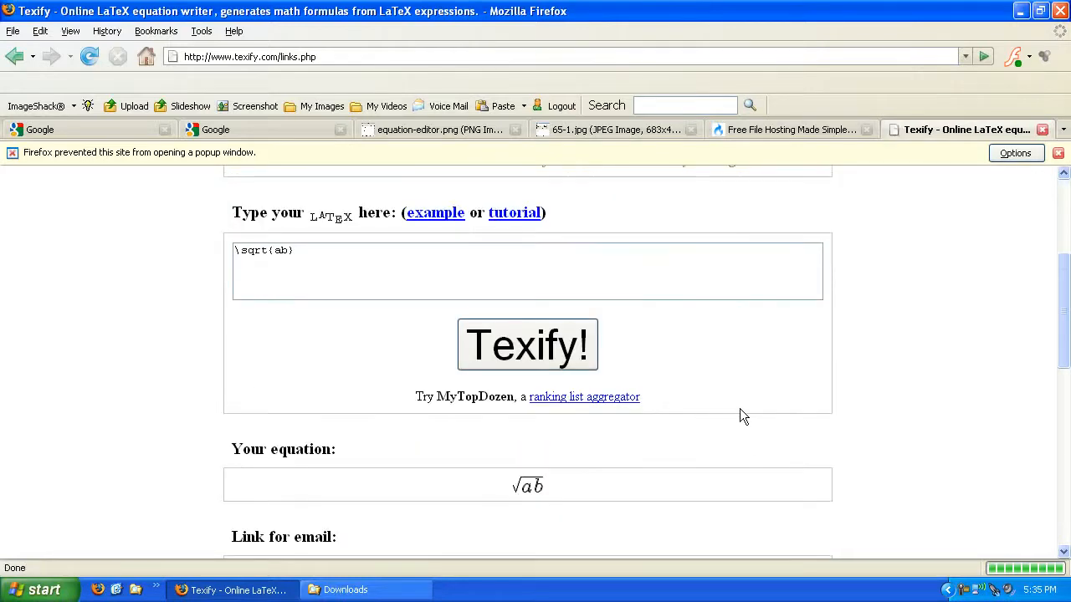
{"action": "mouse_move", "coordinate": [753, 415]}
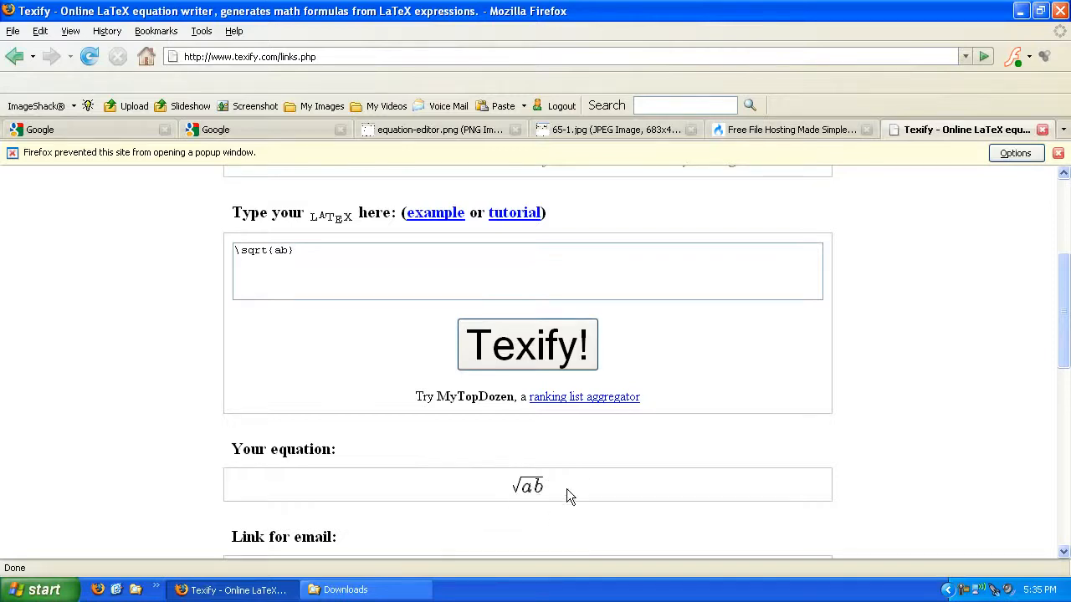
{"action": "mouse_move", "coordinate": [583, 428]}
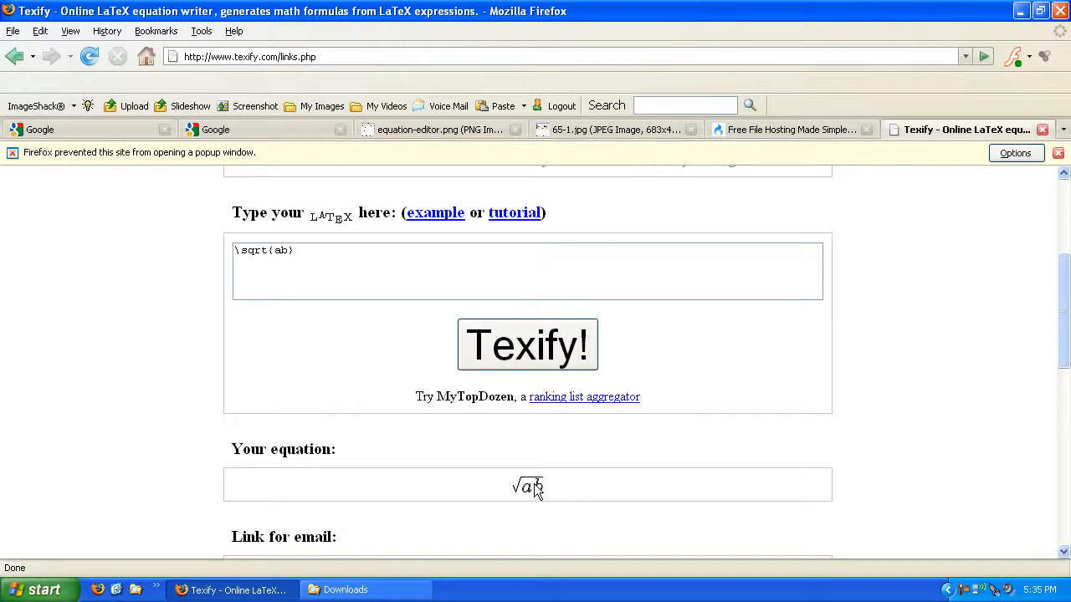
{"action": "mouse_move", "coordinate": [502, 485]}
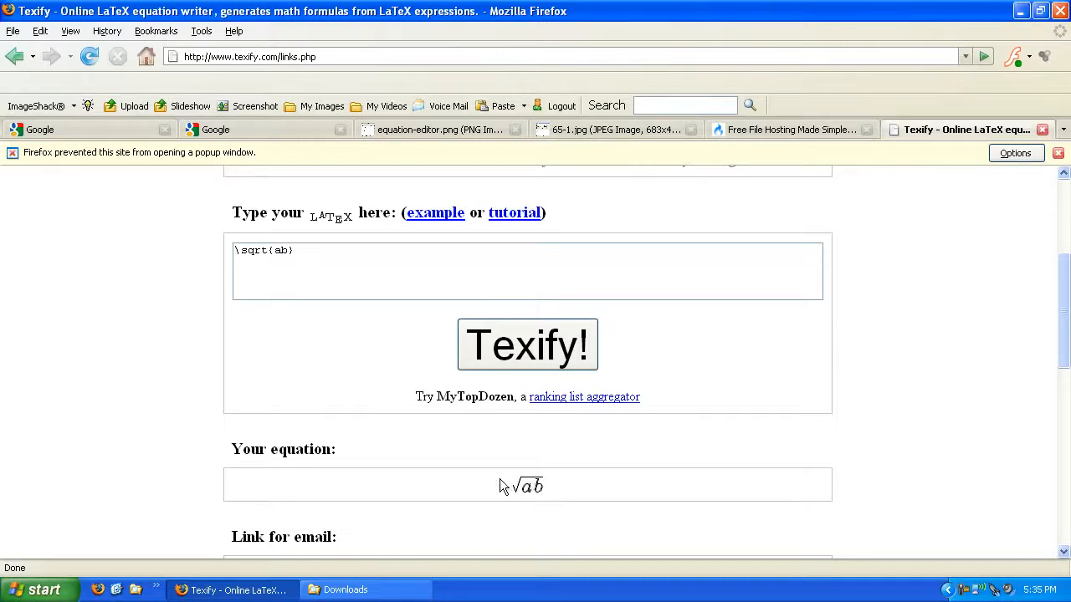
{"action": "double_click", "coordinate": [265, 251]}
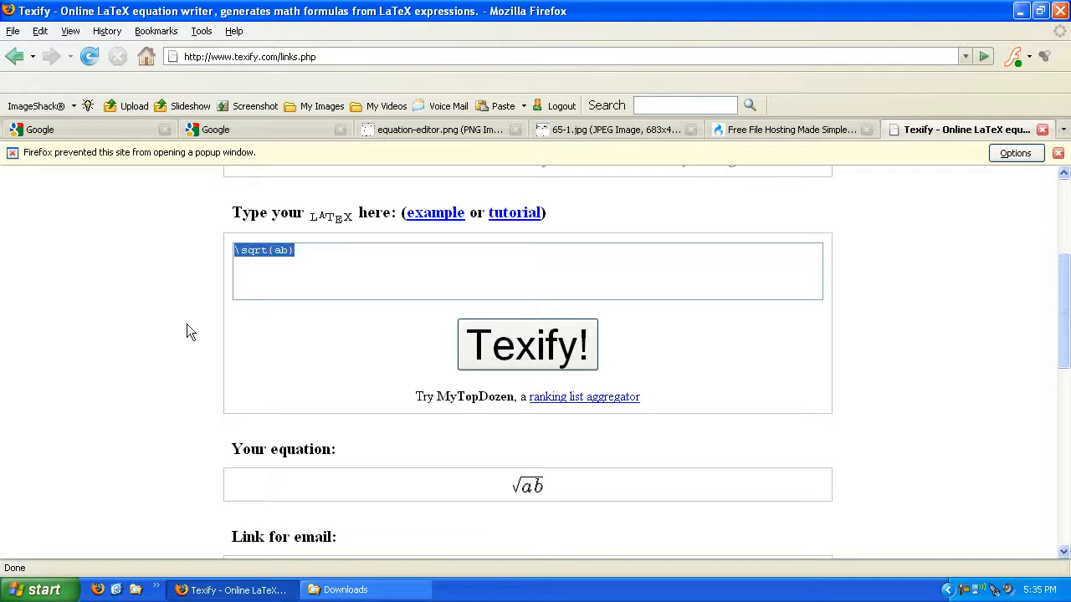
Replace the input with \frac(a)b so Texify renders the fraction a over b
{"action": "type", "text": "\\frac"}
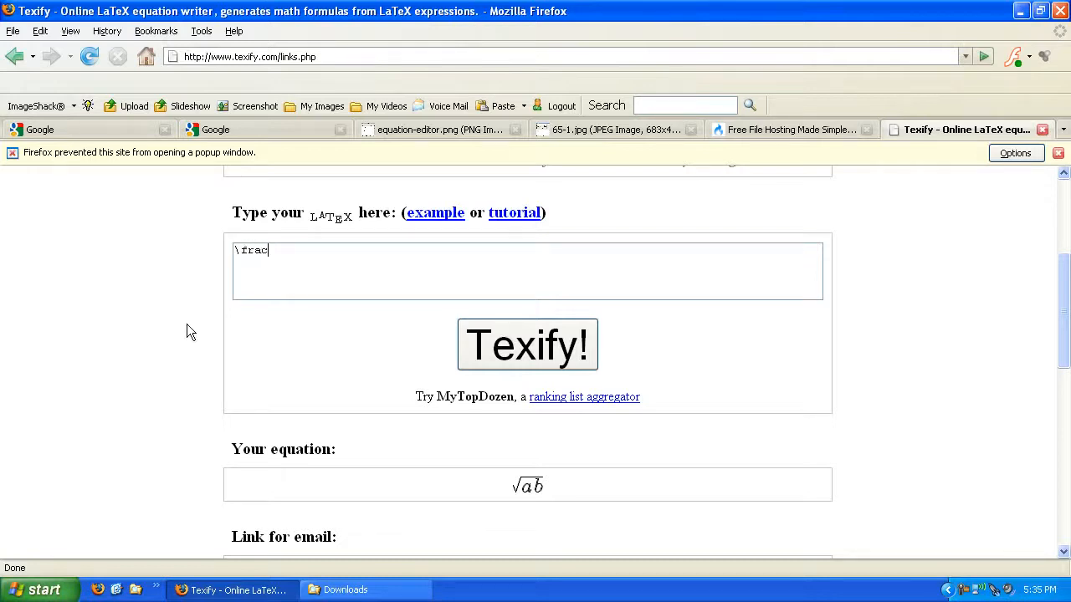
{"action": "type", "text": "(a"}
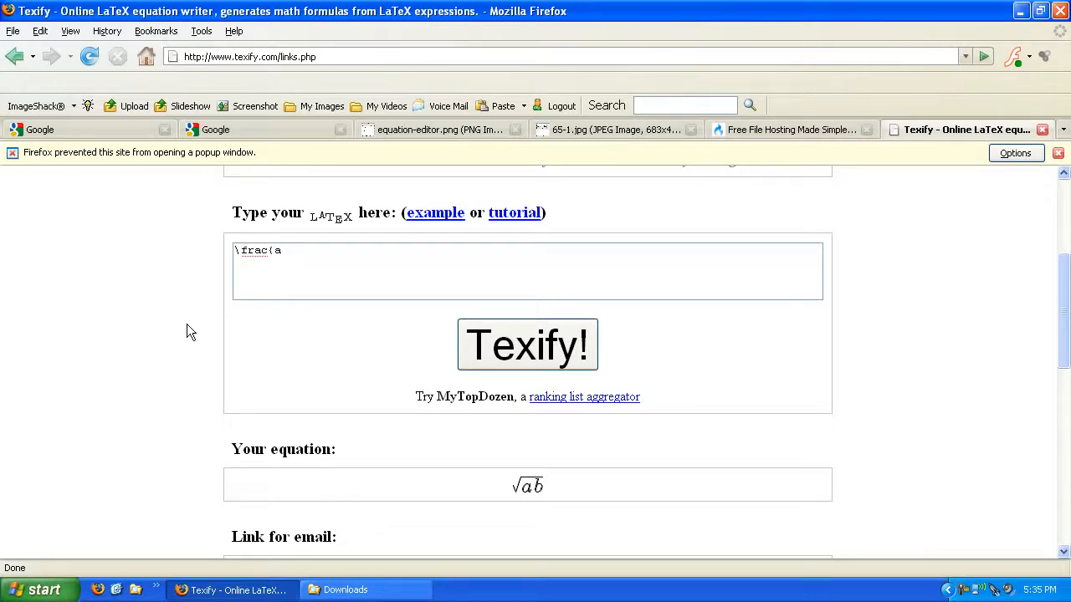
{"action": "type", "text": ")b"}
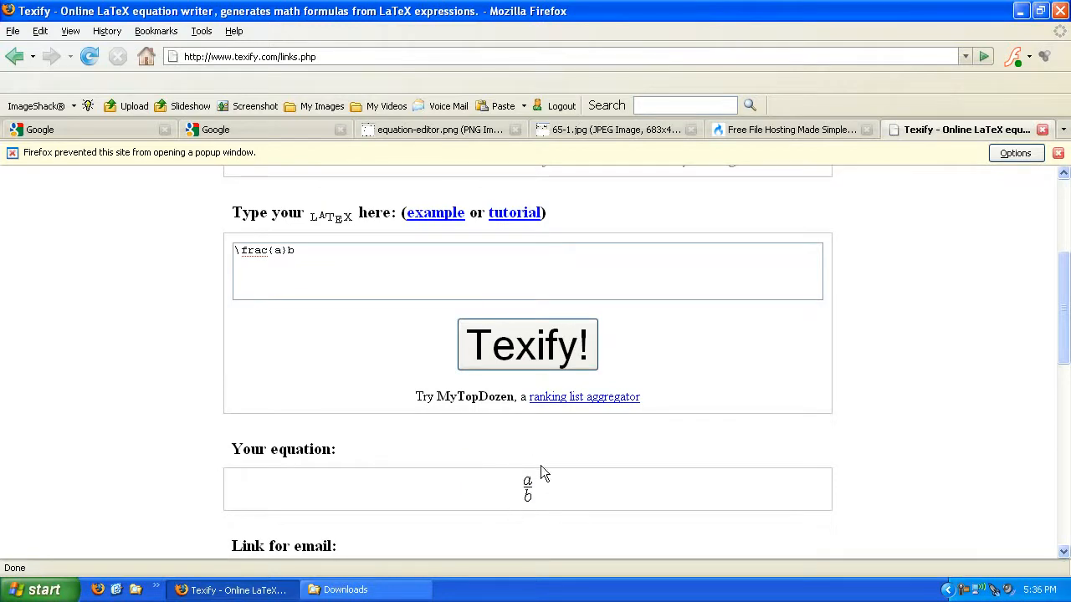
{"action": "mouse_move", "coordinate": [321, 266]}
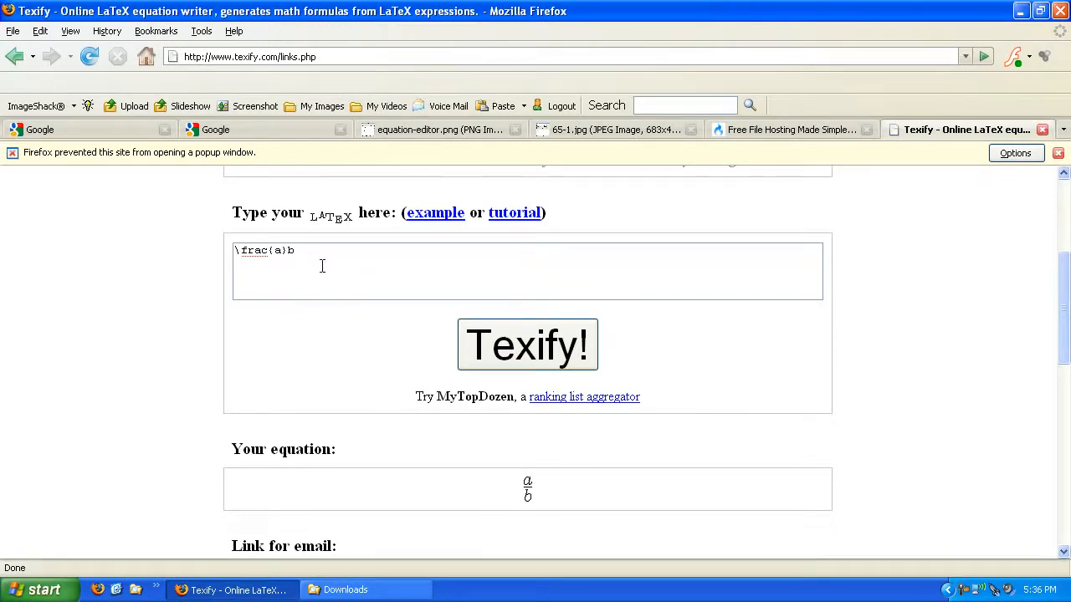
{"action": "mouse_move", "coordinate": [495, 488]}
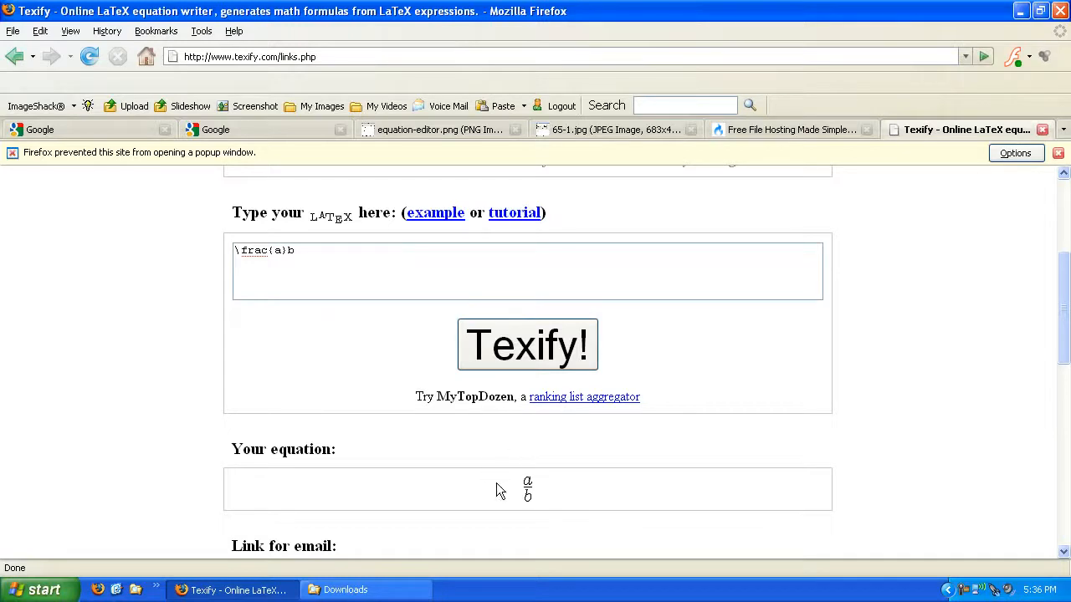
{"action": "mouse_move", "coordinate": [526, 497]}
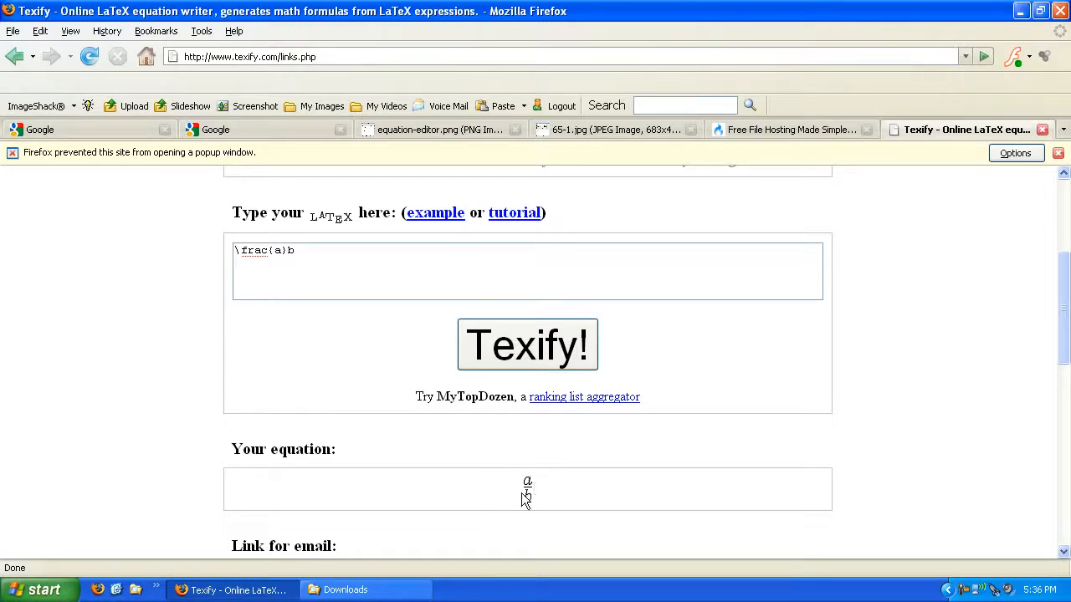
{"action": "mouse_move", "coordinate": [542, 445]}
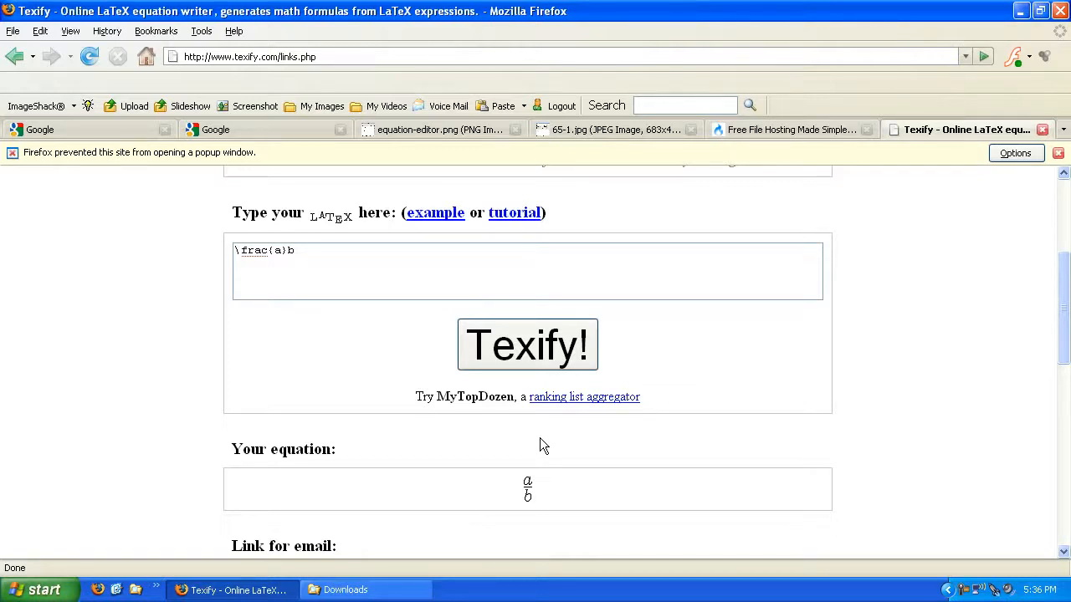
{"action": "mouse_move", "coordinate": [539, 436]}
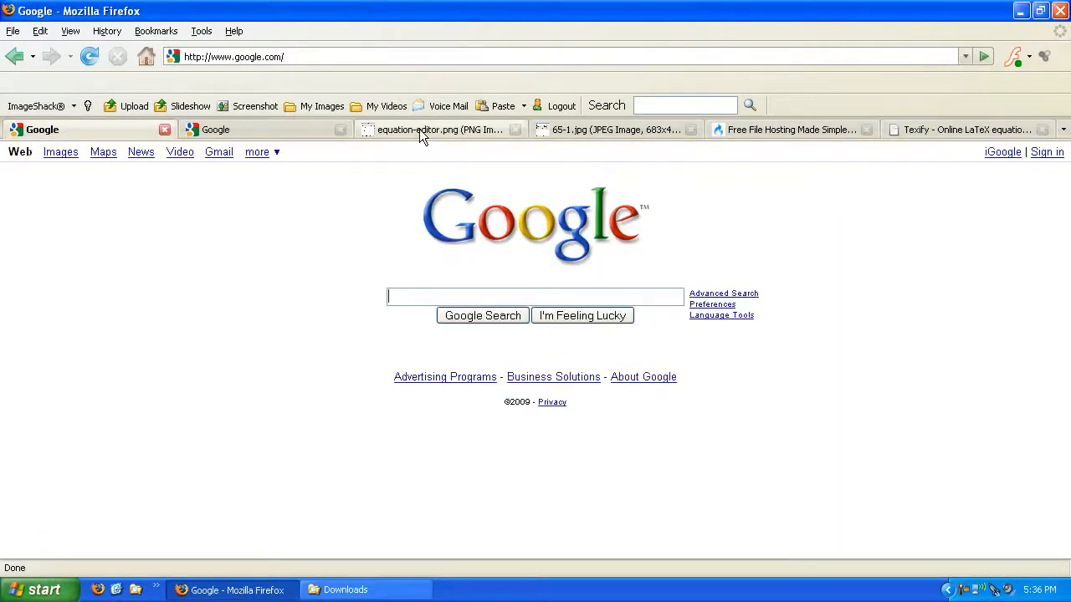
Search the web for lyx and reach the LyX download page
{"action": "type", "text": "lyx"}
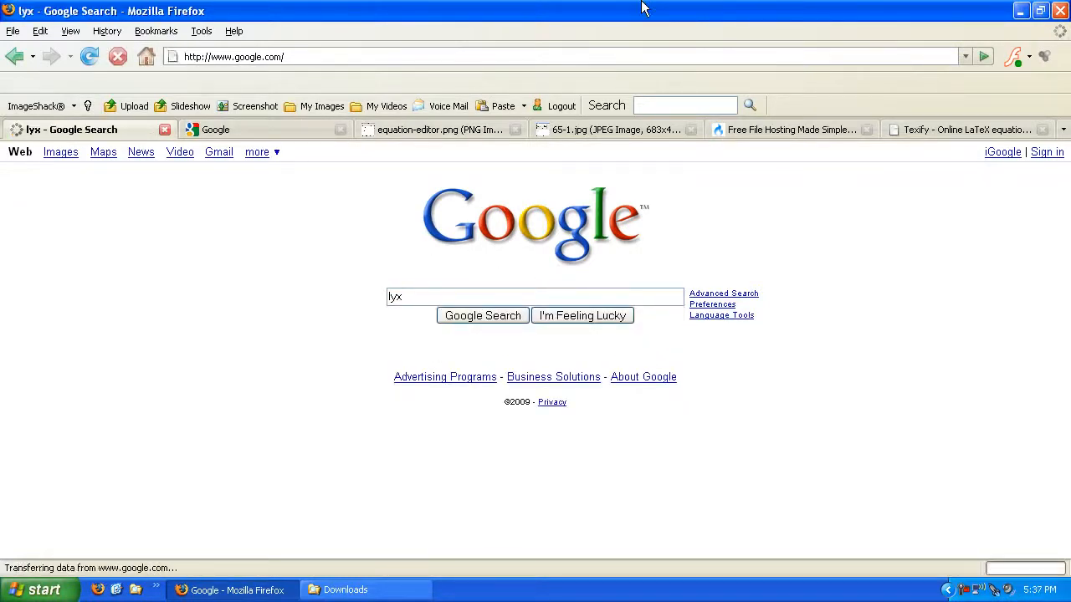
{"action": "left_click", "coordinate": [482, 314]}
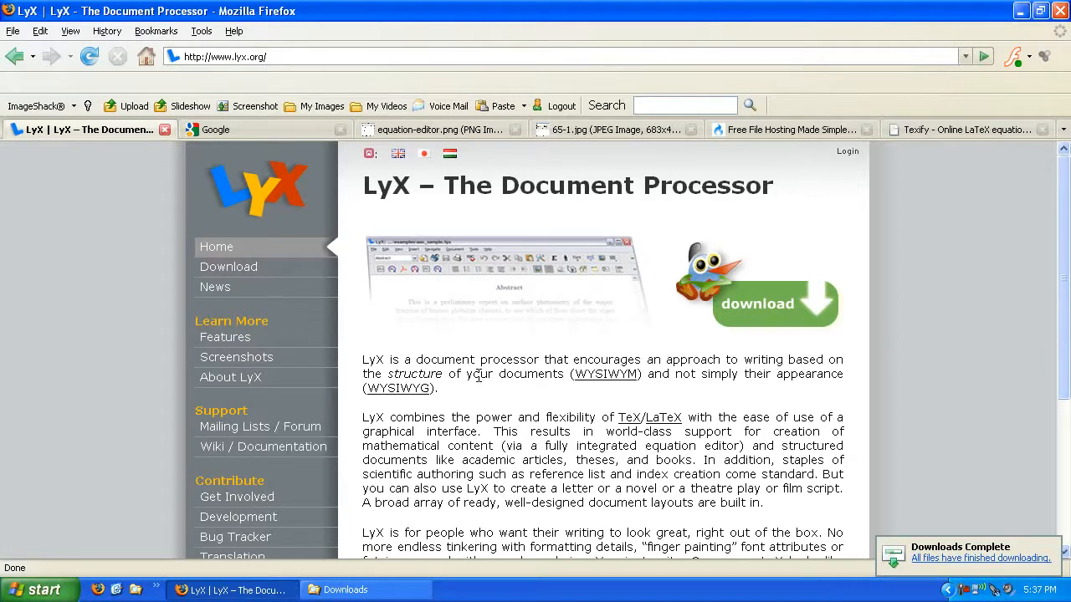
{"action": "mouse_move", "coordinate": [455, 409]}
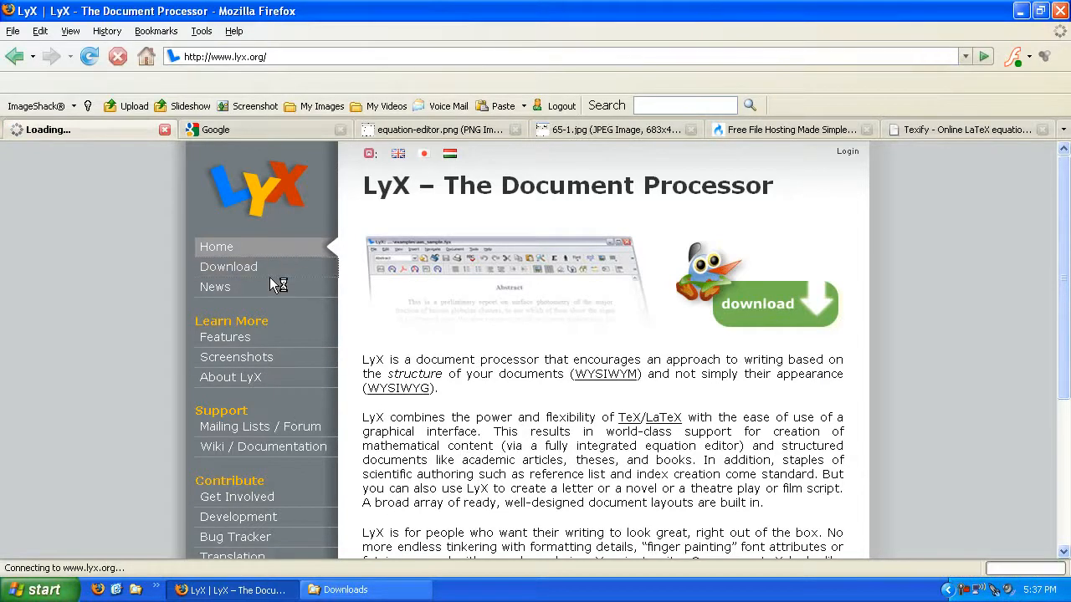
{"action": "left_click", "coordinate": [228, 266]}
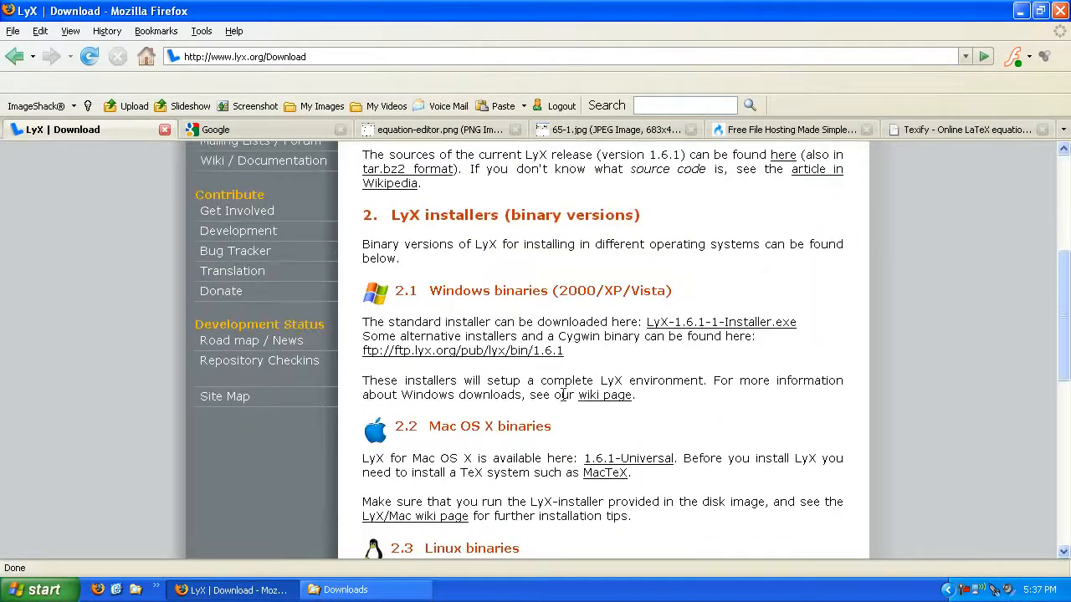
{"action": "mouse_move", "coordinate": [719, 321]}
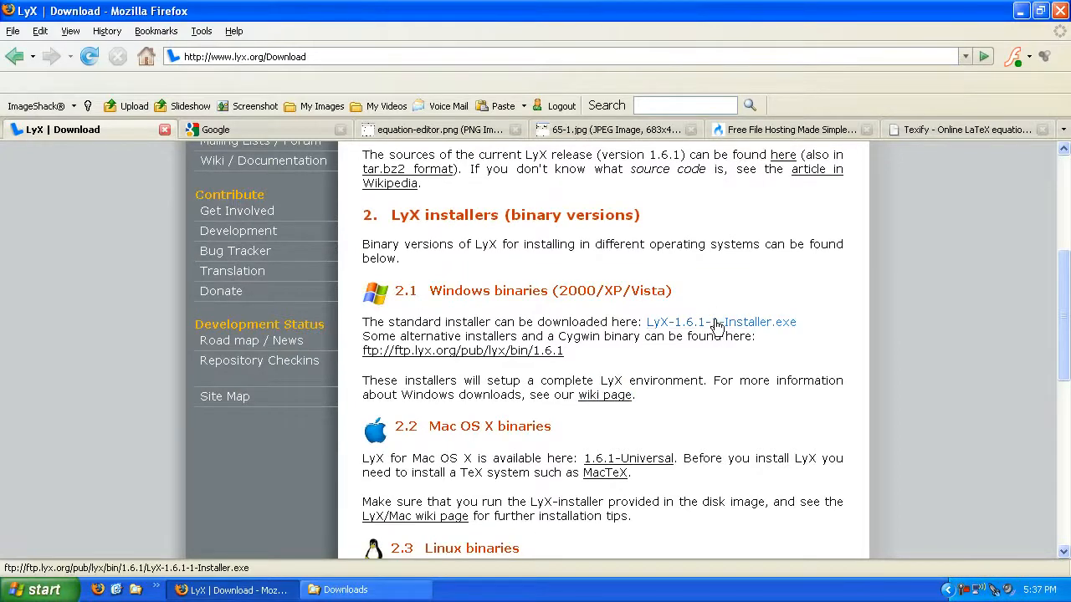
Download LyX-1.6.1-1-Installer.exe, saving it to disk, and return to Google
{"action": "left_click", "coordinate": [719, 322]}
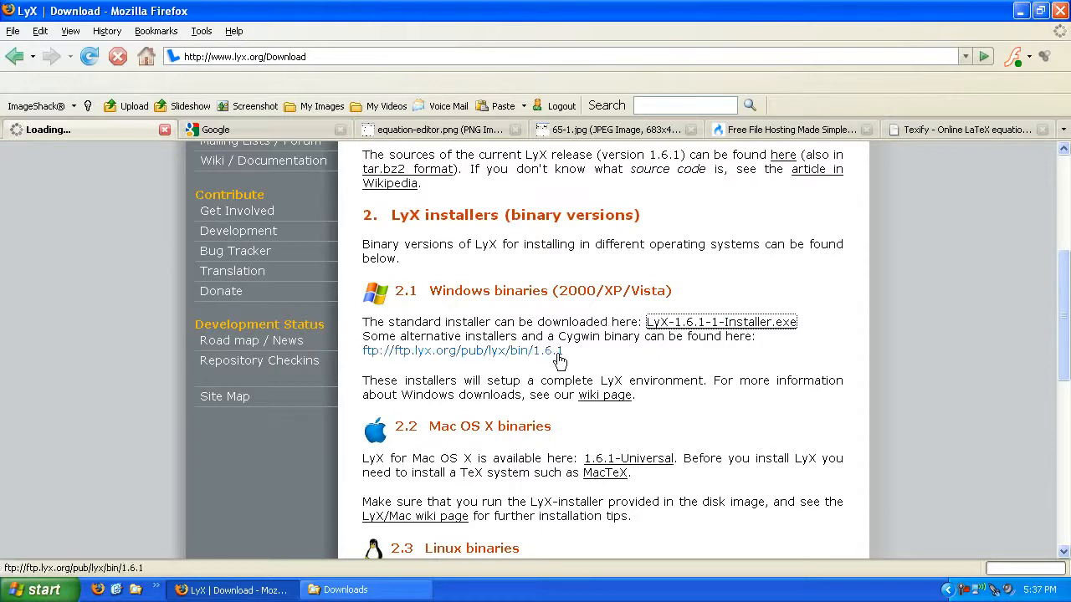
{"action": "left_click", "coordinate": [462, 352]}
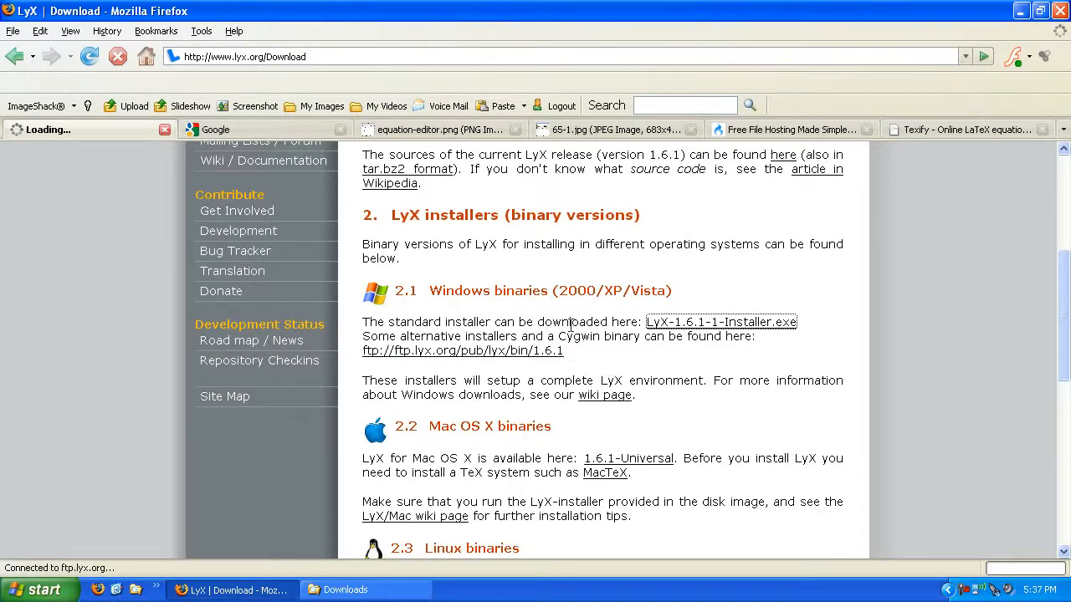
{"action": "left_click", "coordinate": [719, 321]}
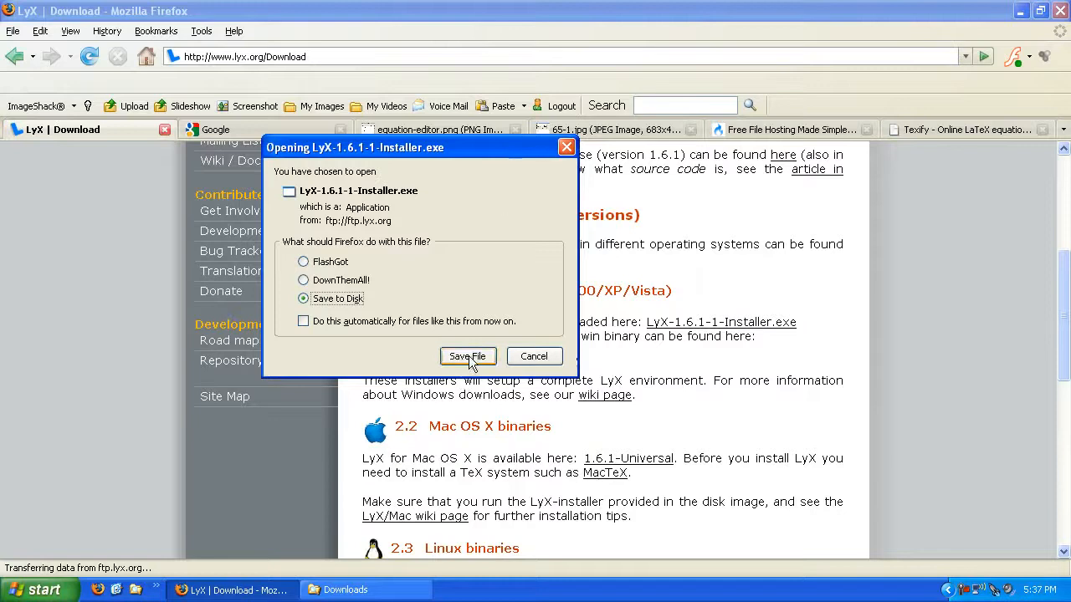
{"action": "left_click", "coordinate": [468, 356]}
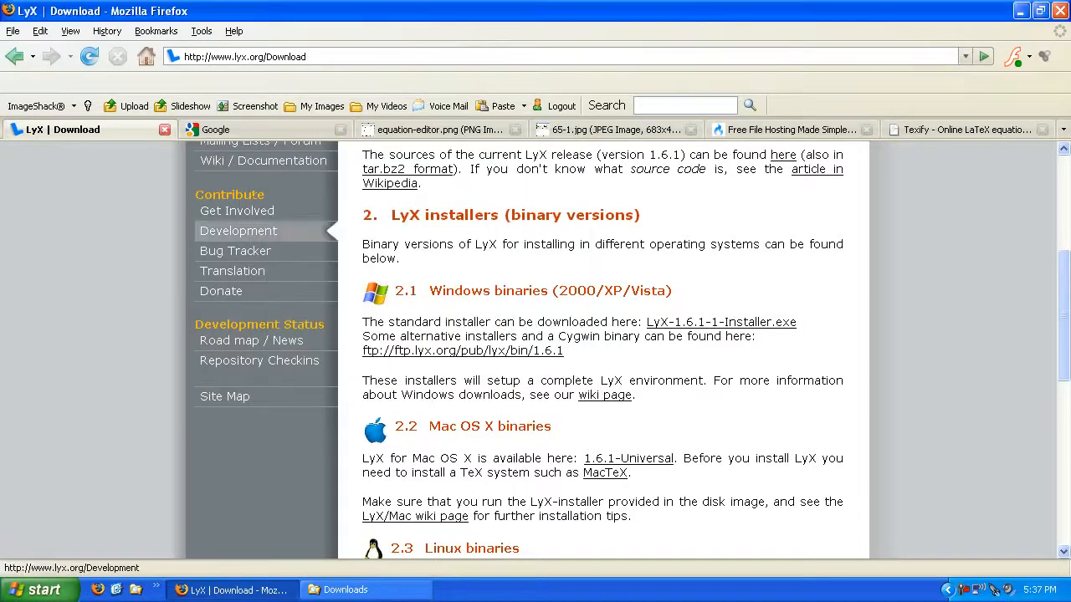
{"action": "left_click", "coordinate": [218, 131]}
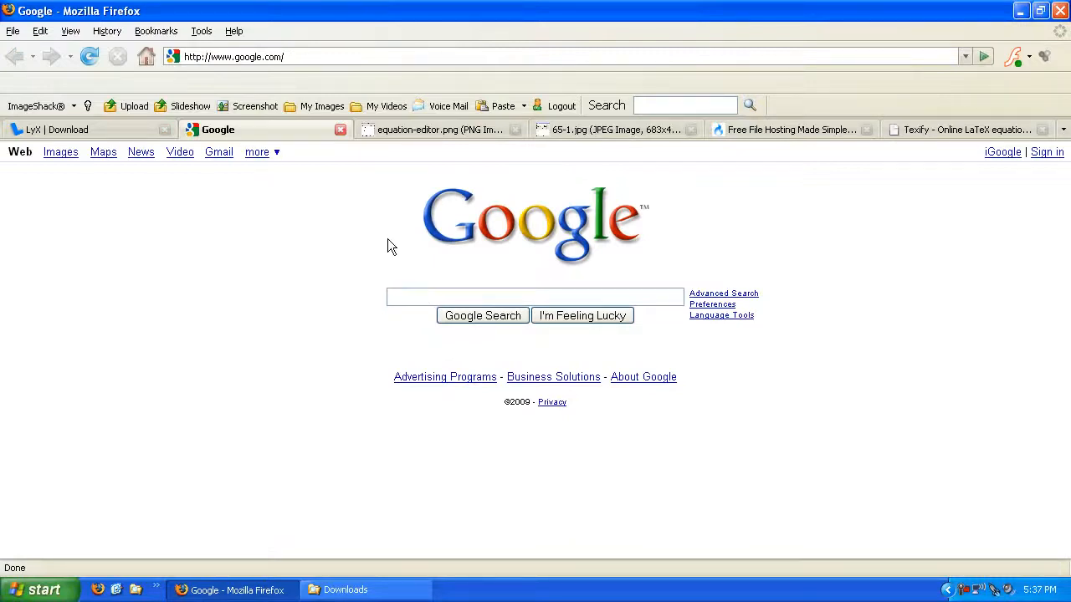
Search Google for miktex and reach the MiKTeX 2.7 setup page
{"action": "left_click", "coordinate": [535, 296]}
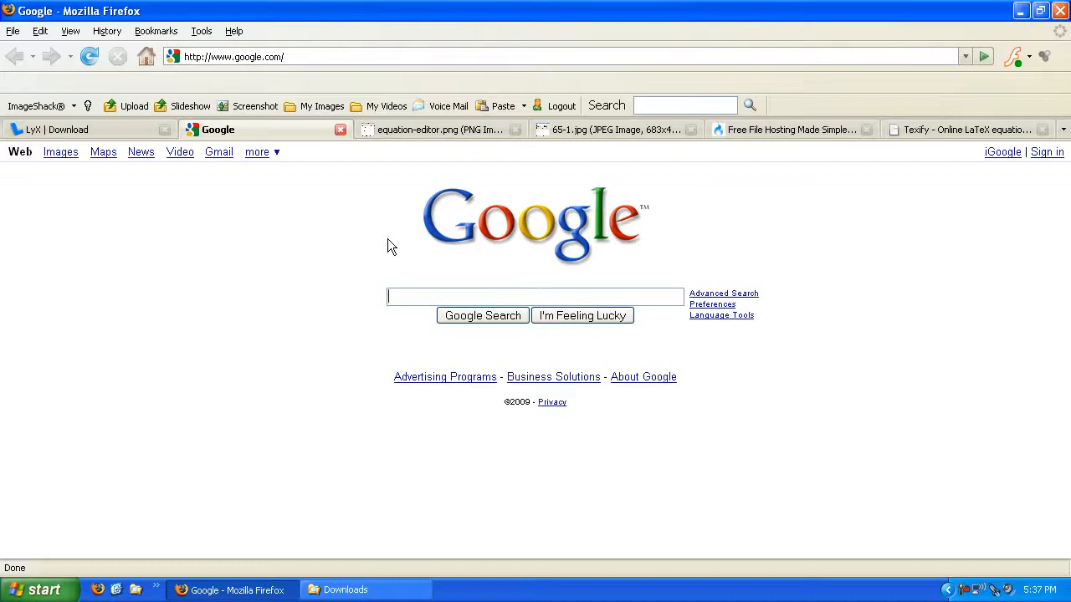
{"action": "type", "text": "miktex"}
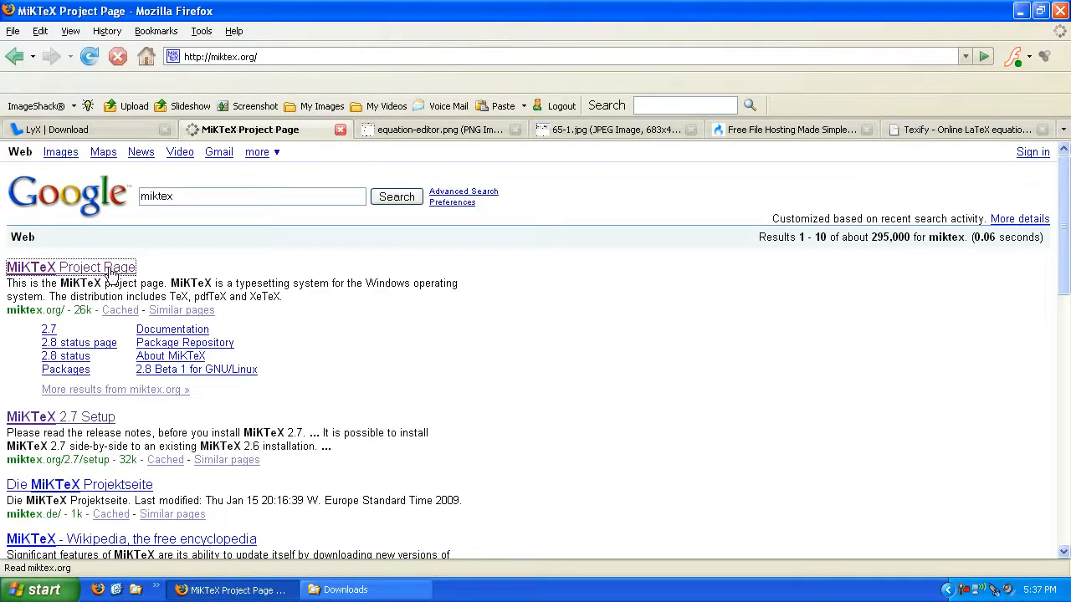
{"action": "left_click", "coordinate": [70, 268]}
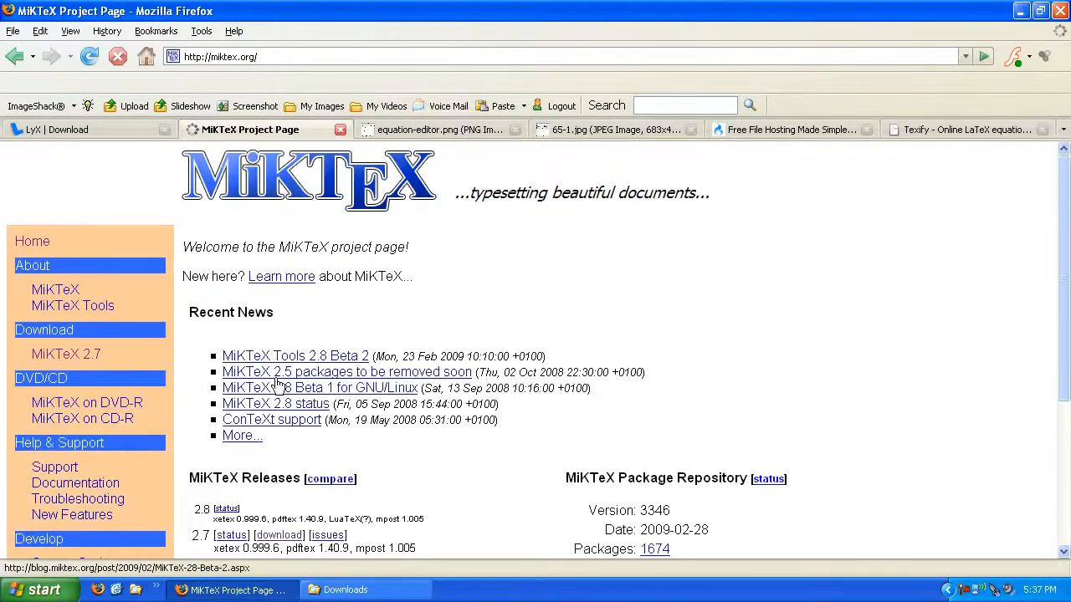
{"action": "mouse_move", "coordinate": [67, 355]}
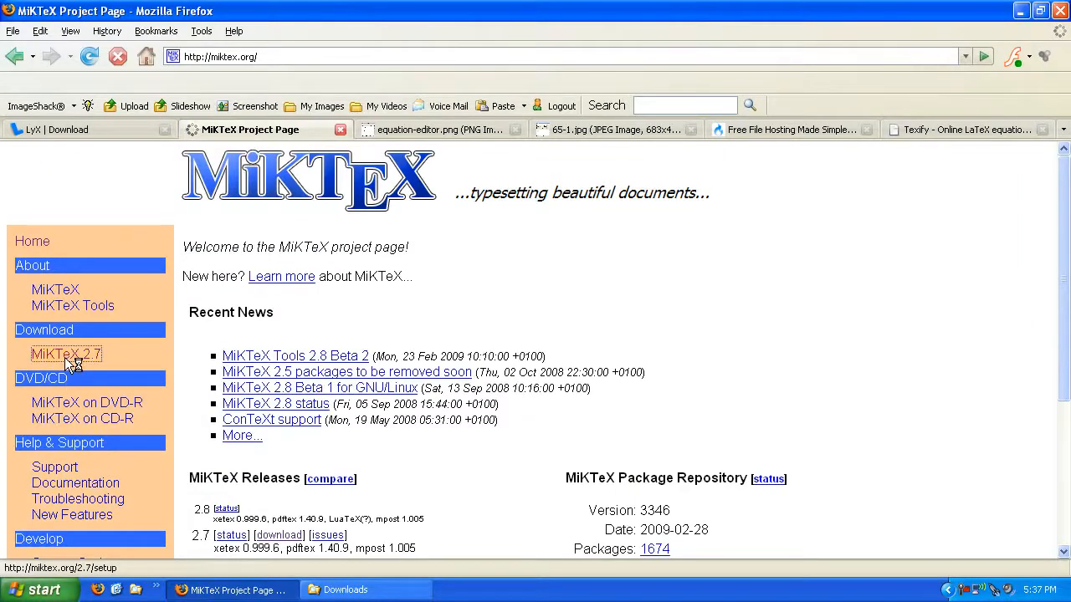
{"action": "left_click", "coordinate": [67, 355]}
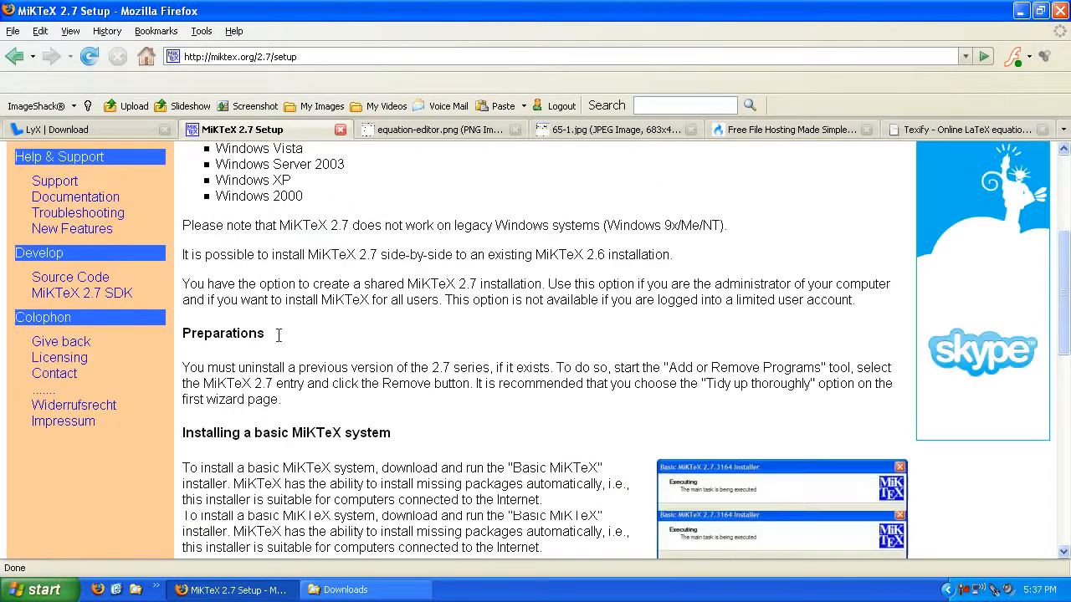
{"action": "scroll", "scroll_direction": "down", "scroll_amount": 3}
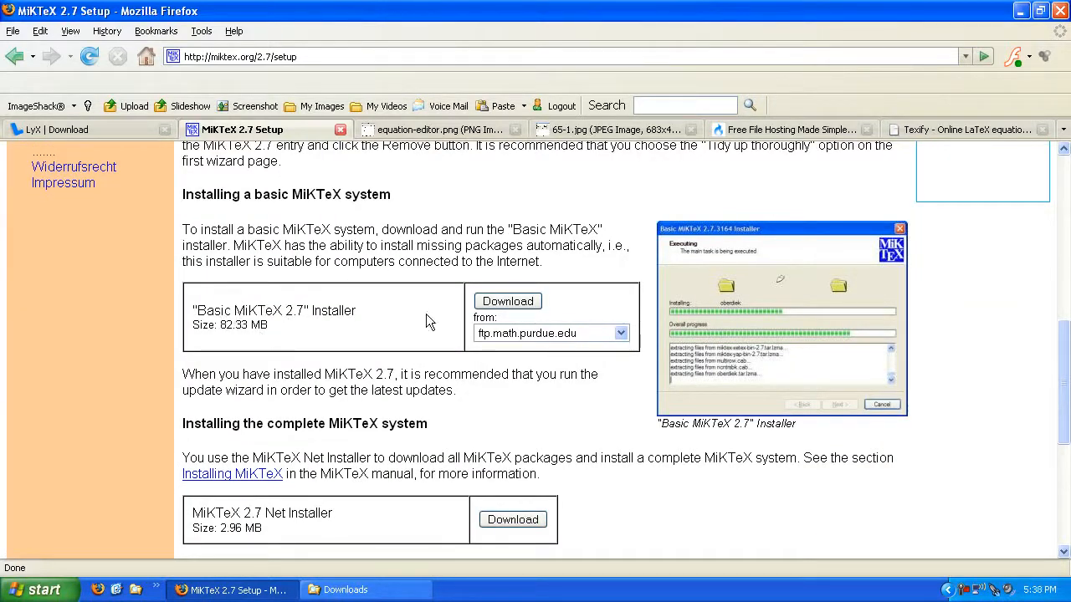
Download the Basic MiKTeX 2.7 installer from a mirror, saving it to disk
{"action": "left_click", "coordinate": [621, 333]}
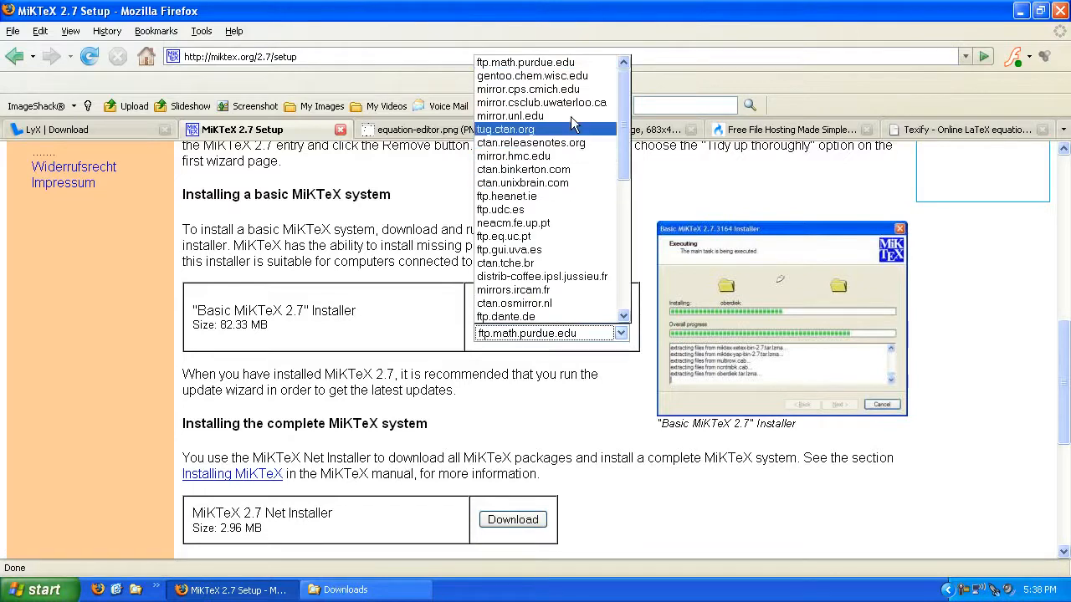
{"action": "mouse_move", "coordinate": [544, 75]}
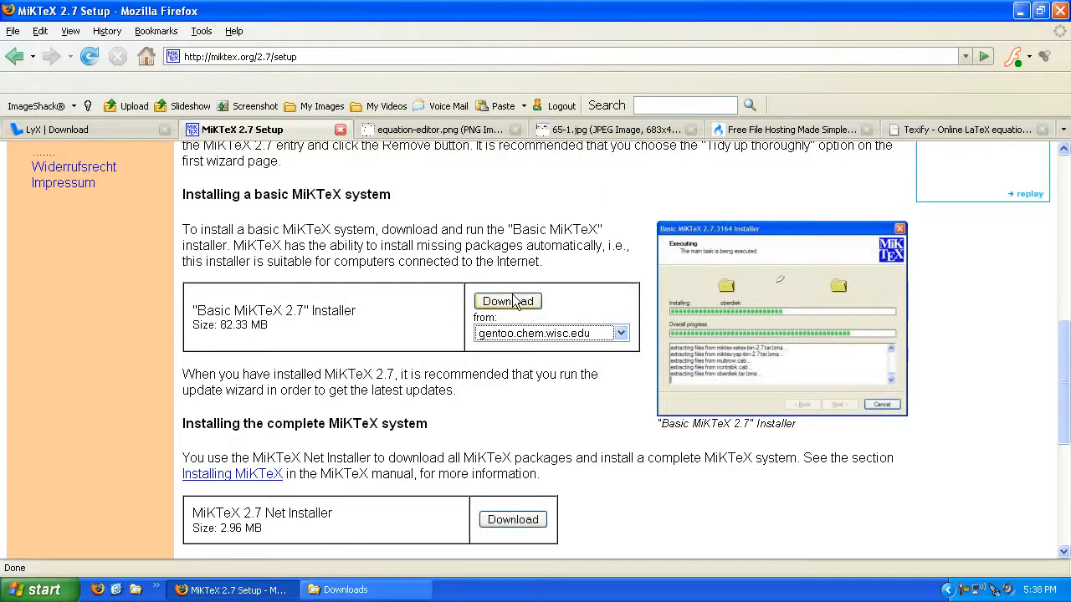
{"action": "left_click", "coordinate": [506, 302]}
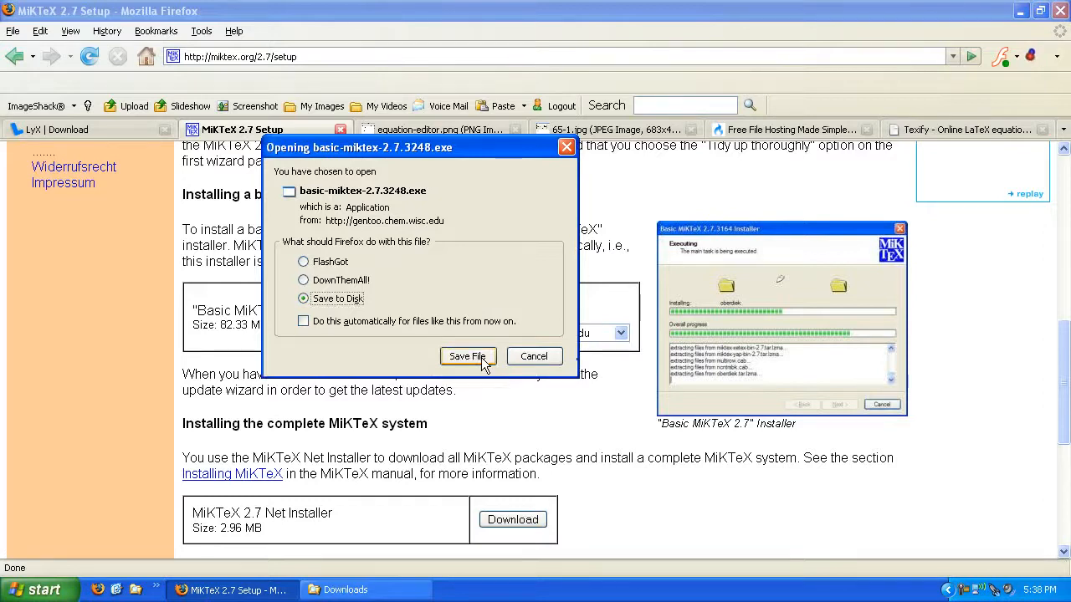
{"action": "left_click", "coordinate": [468, 355]}
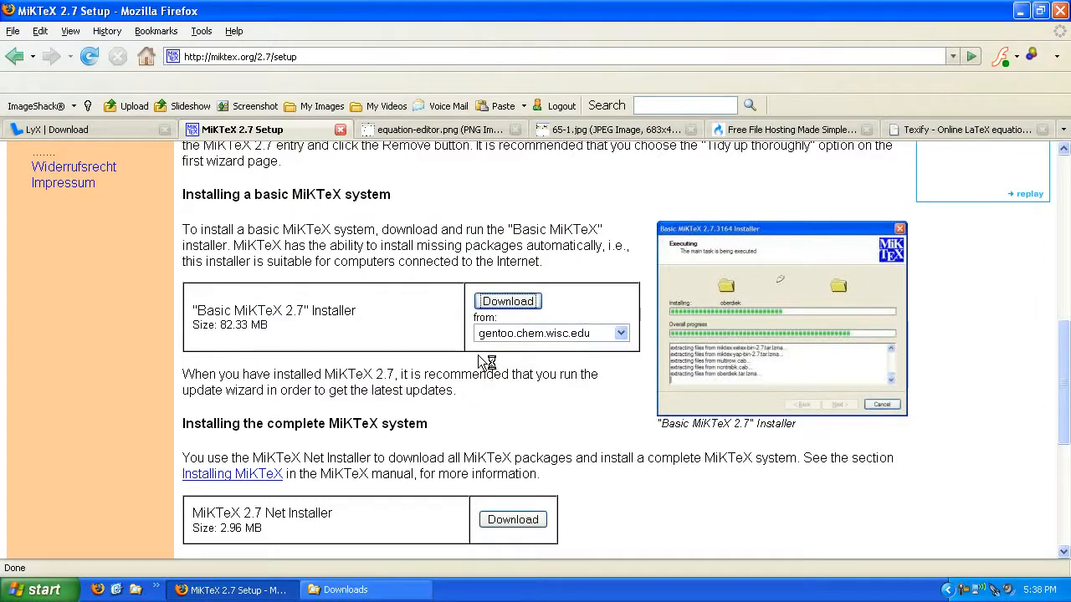
{"action": "left_click", "coordinate": [508, 301]}
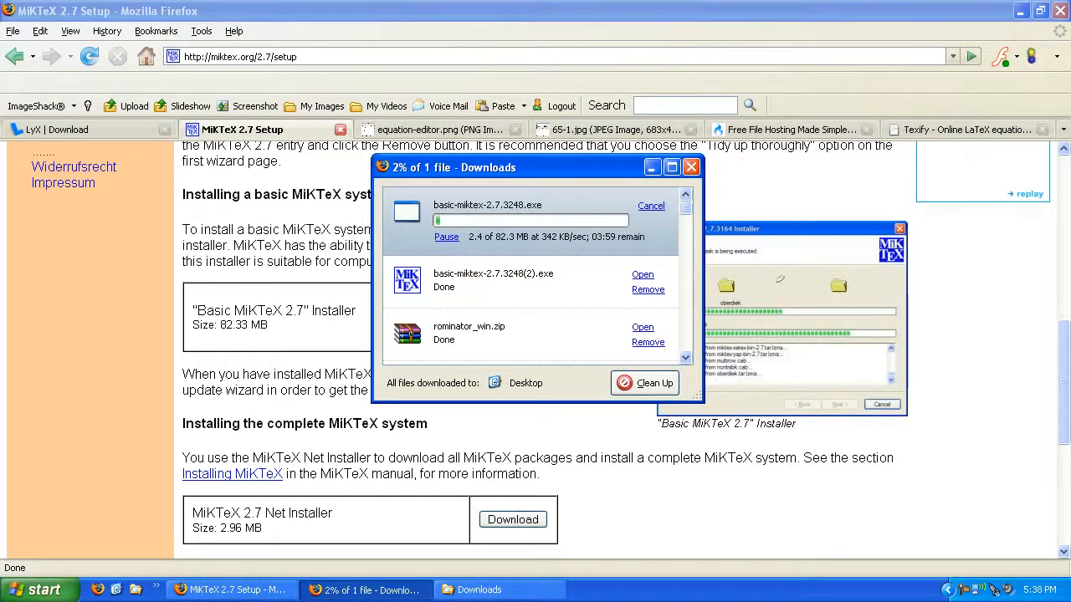
{"action": "mouse_move", "coordinate": [961, 594]}
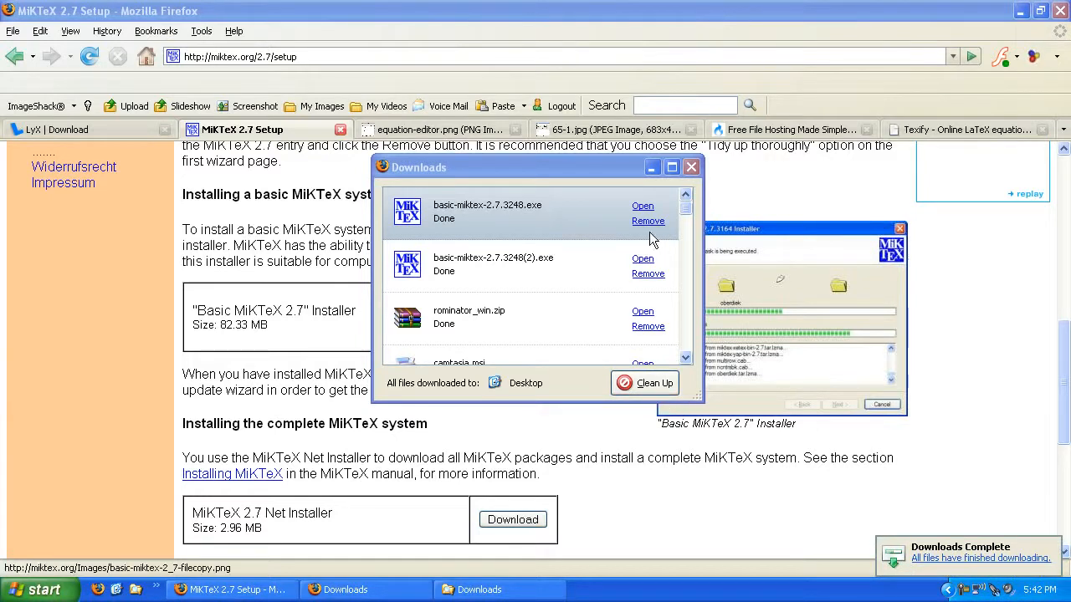
{"action": "mouse_move", "coordinate": [642, 207]}
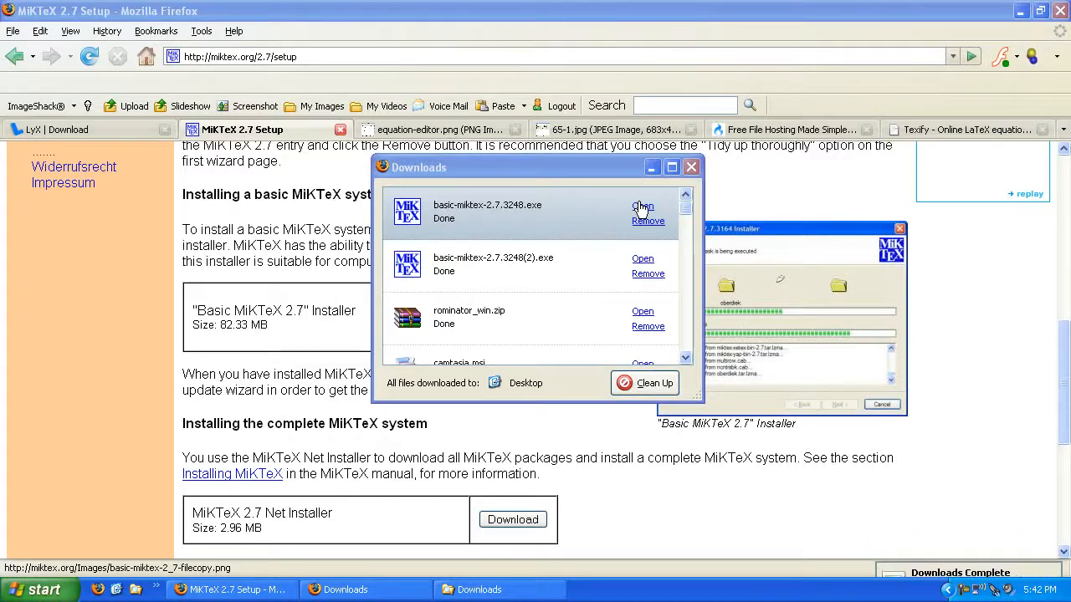
Launch the downloaded basic-miktex-2.7.3248.exe and minimise Firefox
{"action": "left_click", "coordinate": [642, 206]}
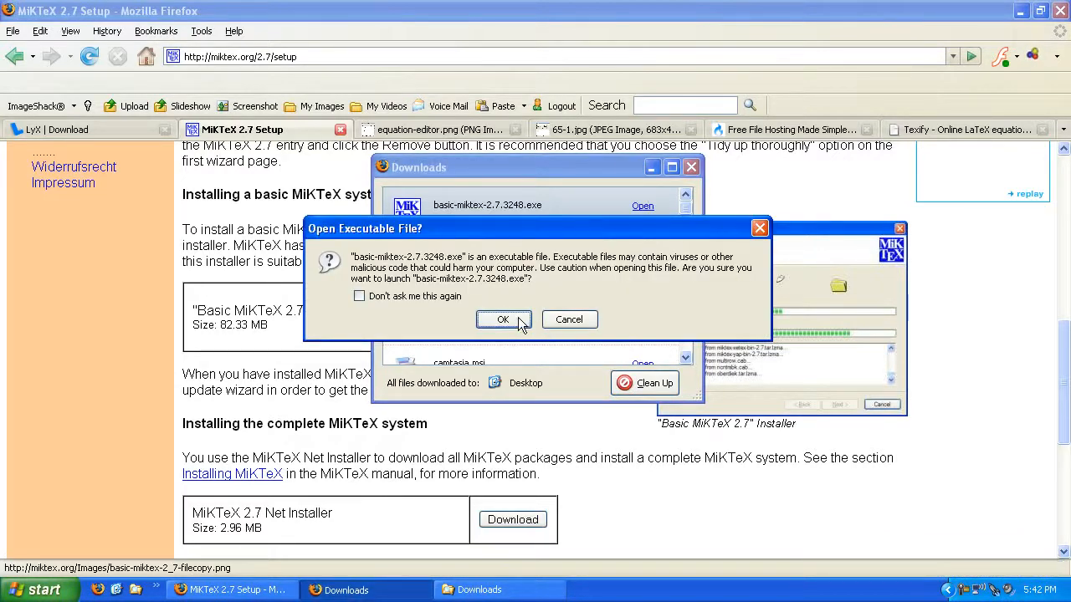
{"action": "left_click", "coordinate": [501, 320]}
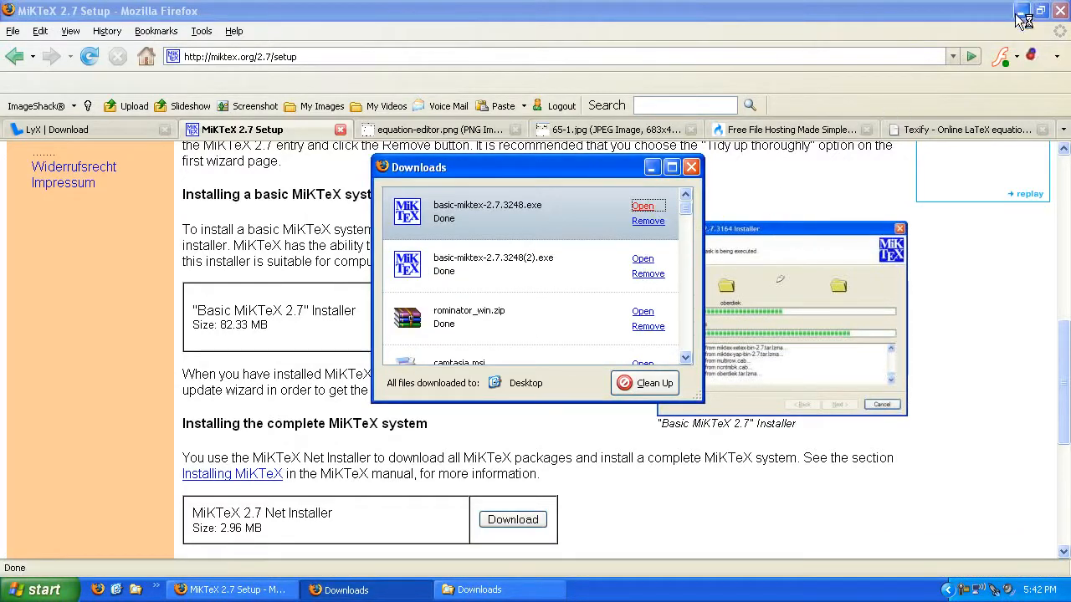
{"action": "left_click", "coordinate": [1020, 10]}
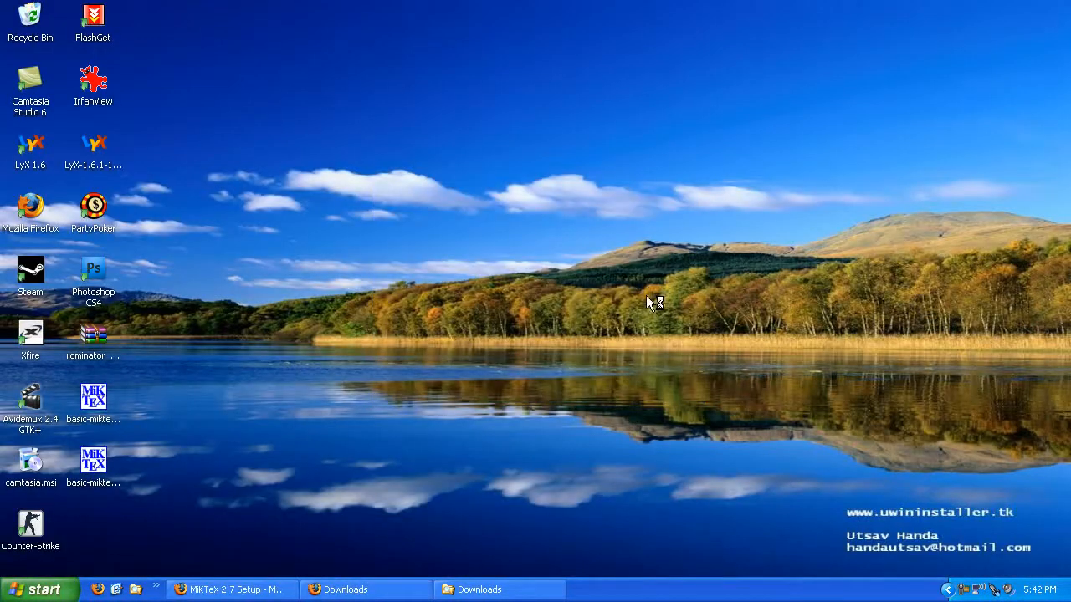
{"action": "mouse_move", "coordinate": [654, 301]}
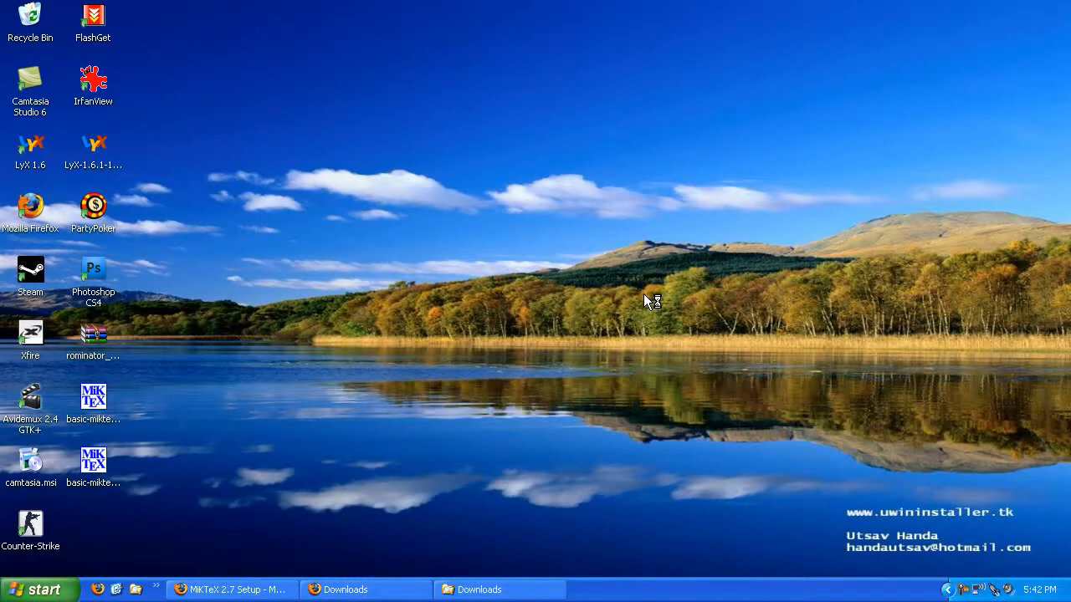
{"action": "mouse_move", "coordinate": [967, 589]}
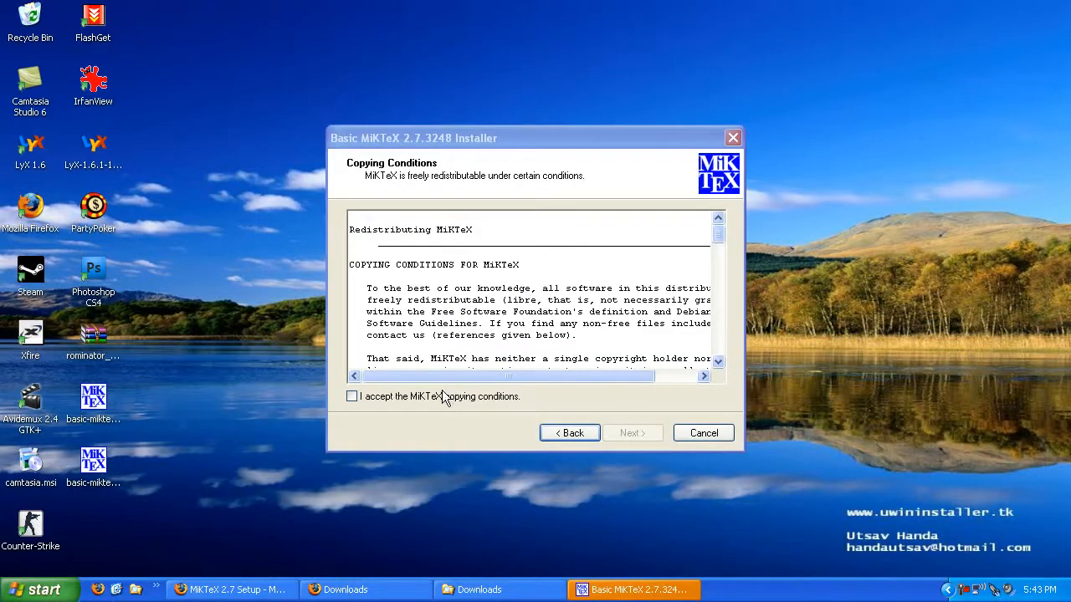
{"action": "mouse_move", "coordinate": [435, 406]}
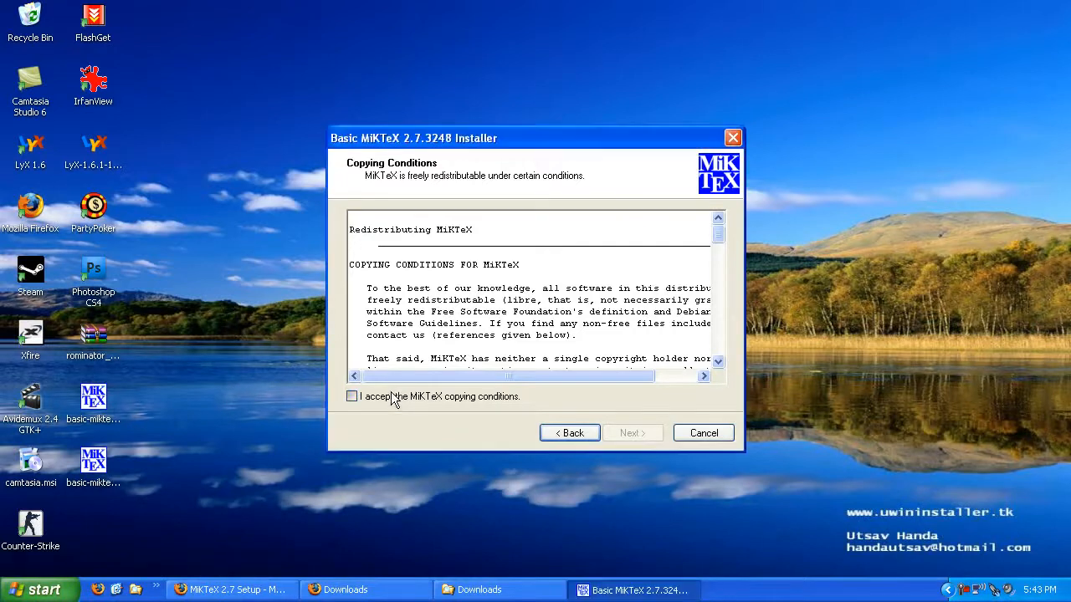
Accept the MiKTeX copying conditions
{"action": "left_click", "coordinate": [351, 394]}
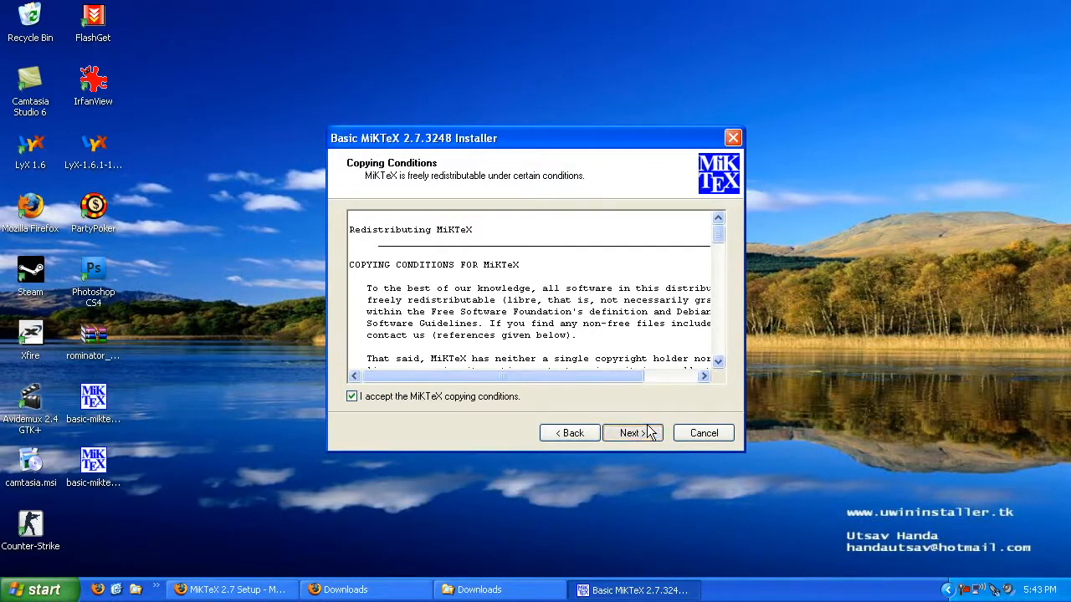
Install MiKTeX to D:\MiKTeX 2.7 with missing packages installed on-the-fly, and start installation
{"action": "left_click", "coordinate": [632, 431]}
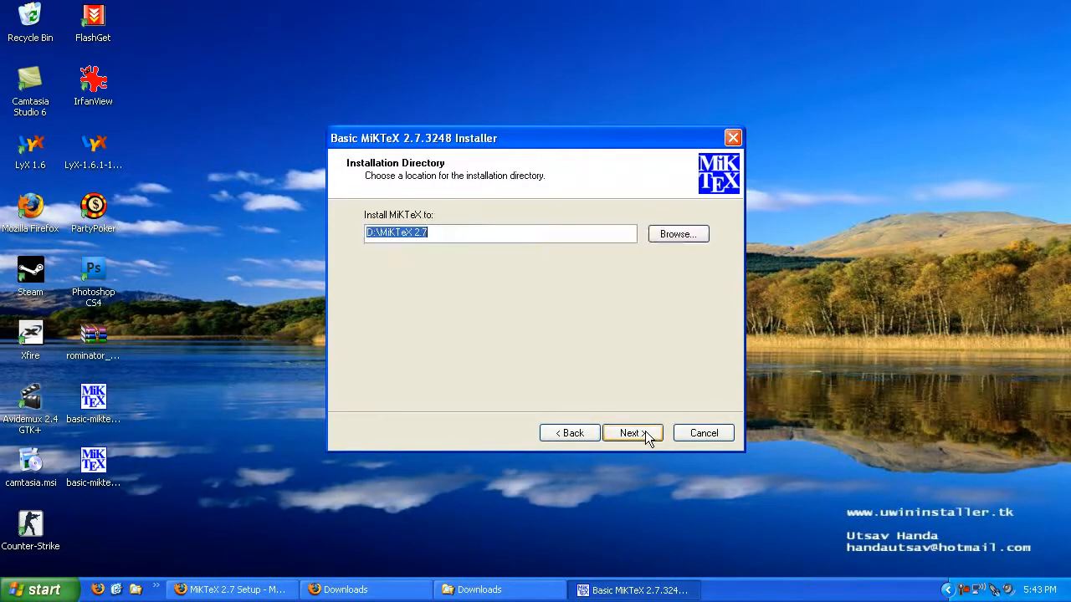
{"action": "left_click", "coordinate": [632, 432]}
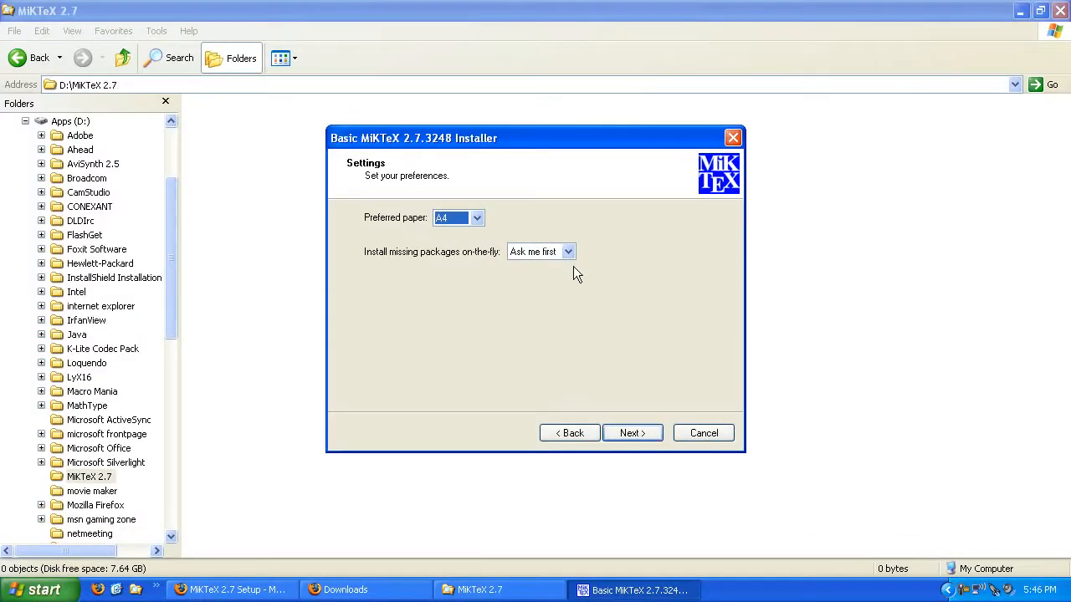
{"action": "left_click", "coordinate": [569, 251]}
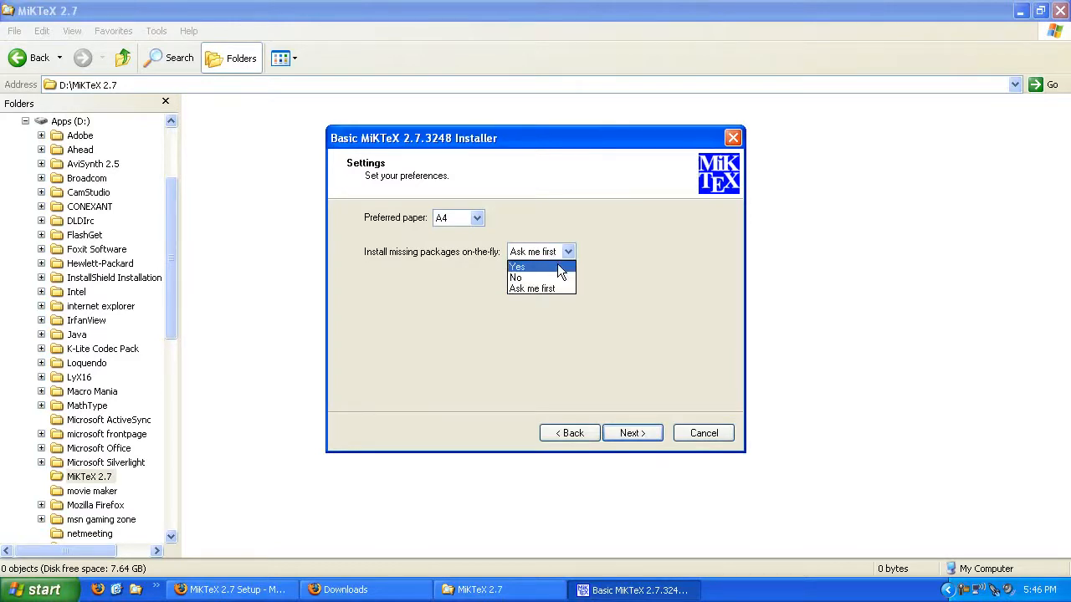
{"action": "left_click", "coordinate": [517, 266]}
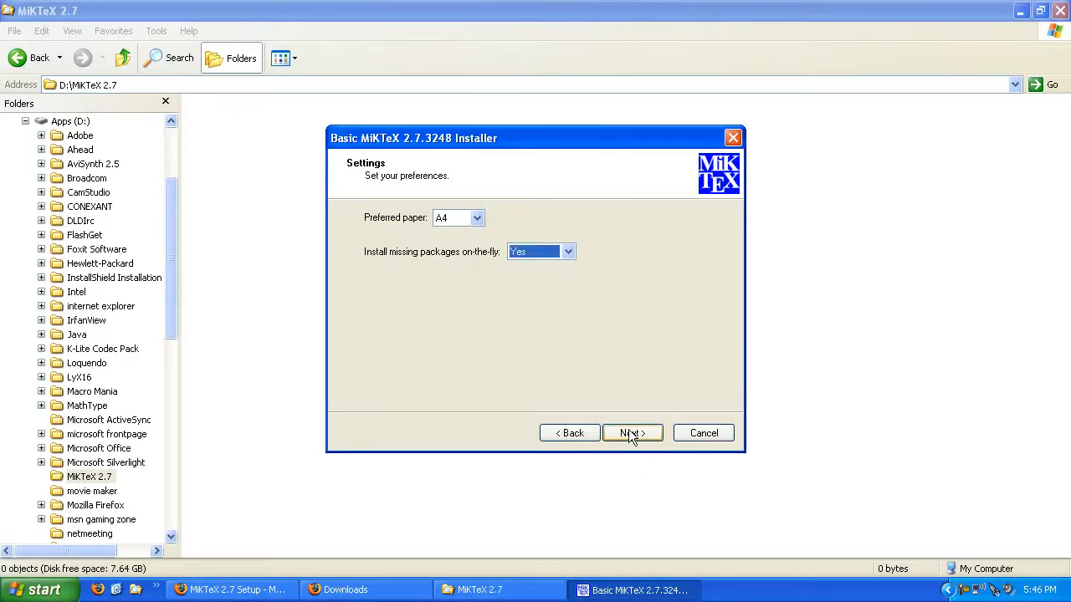
{"action": "left_click", "coordinate": [633, 432]}
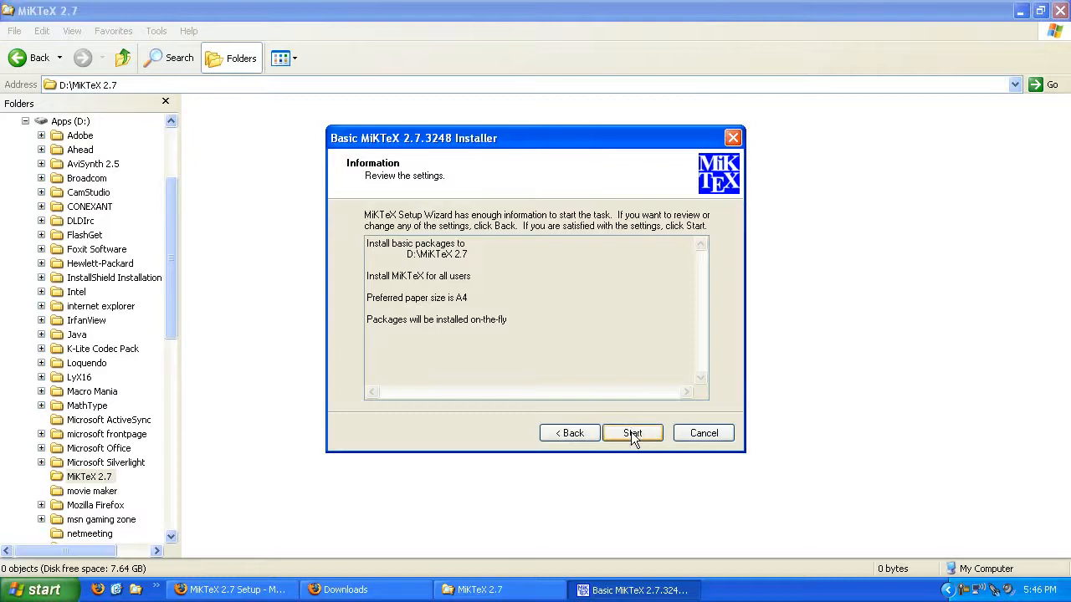
{"action": "left_click", "coordinate": [632, 432]}
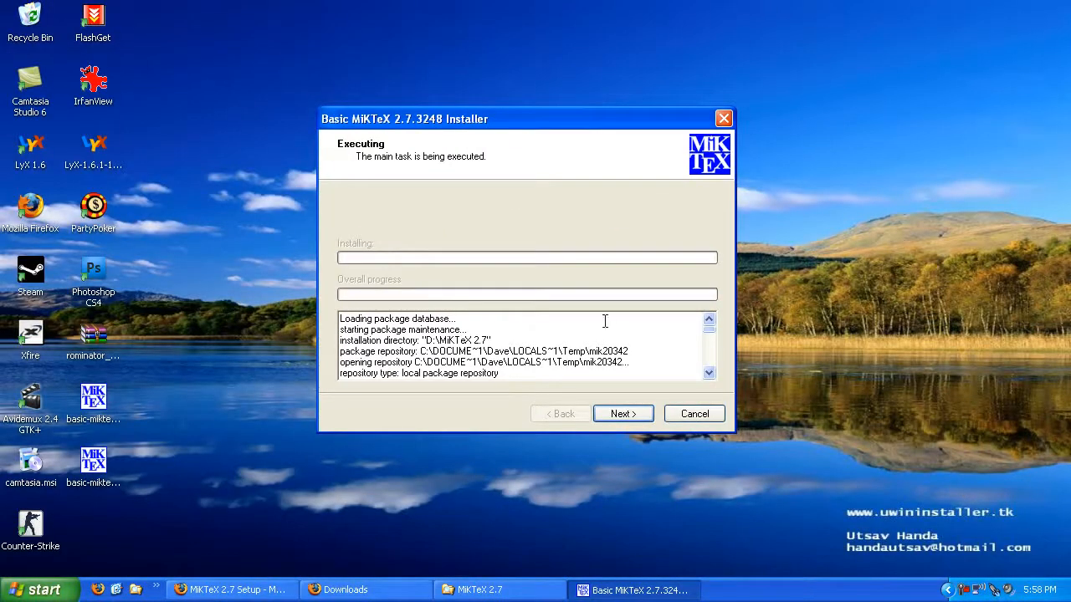
{"action": "mouse_move", "coordinate": [589, 315]}
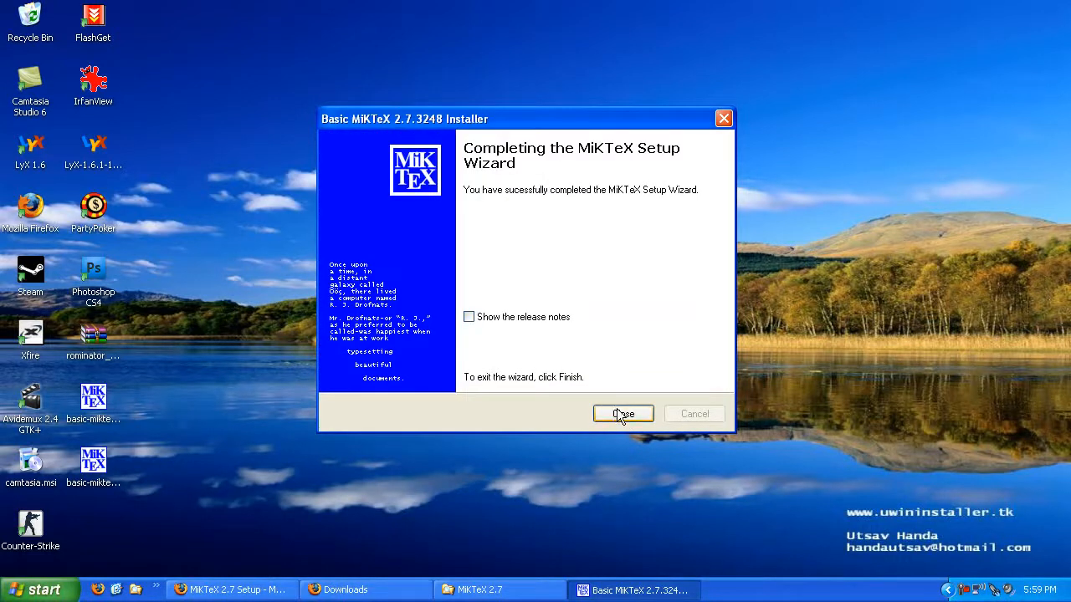
Finish and close the MiKTeX setup wizard
{"action": "left_click", "coordinate": [622, 413]}
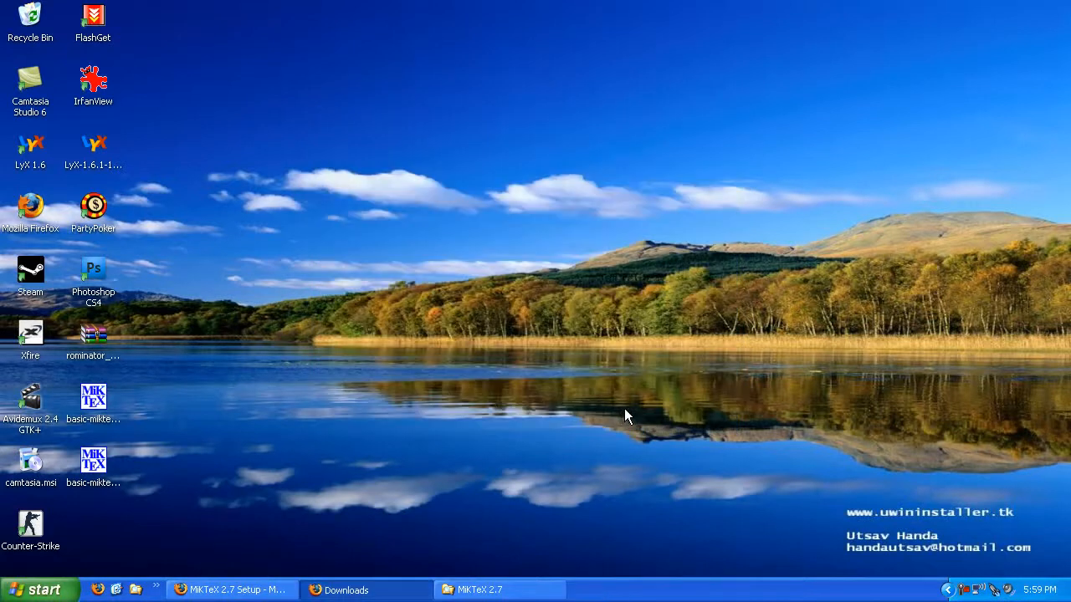
{"action": "mouse_move", "coordinate": [589, 328]}
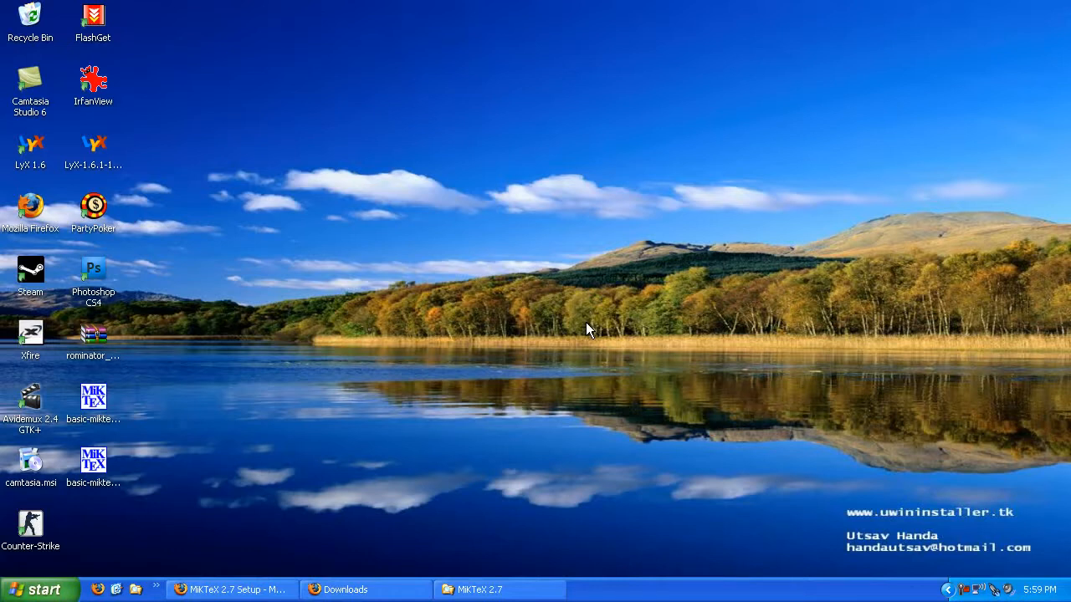
{"action": "mouse_move", "coordinate": [505, 344]}
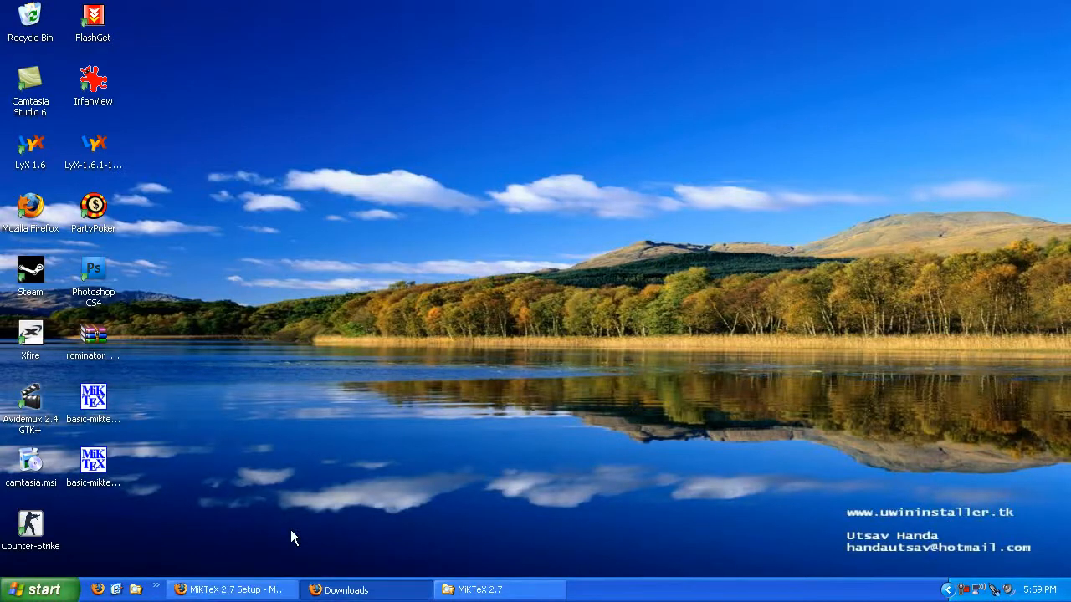
Launch LyX-1.6.1-1-Installer.exe from the Firefox Downloads list
{"action": "left_click", "coordinate": [364, 589]}
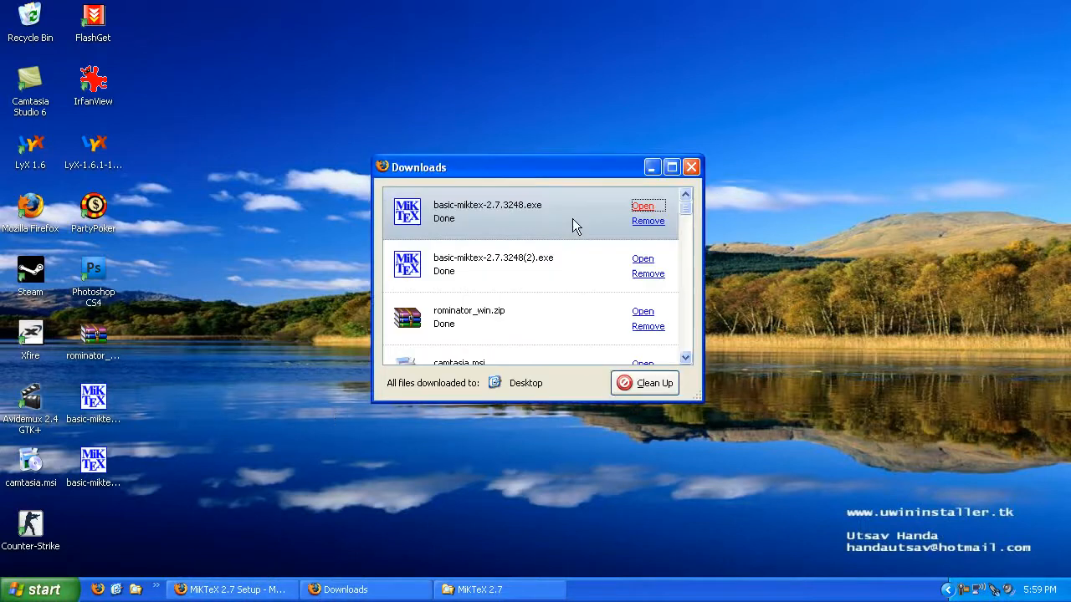
{"action": "scroll", "scroll_direction": "down", "scroll_amount": 3}
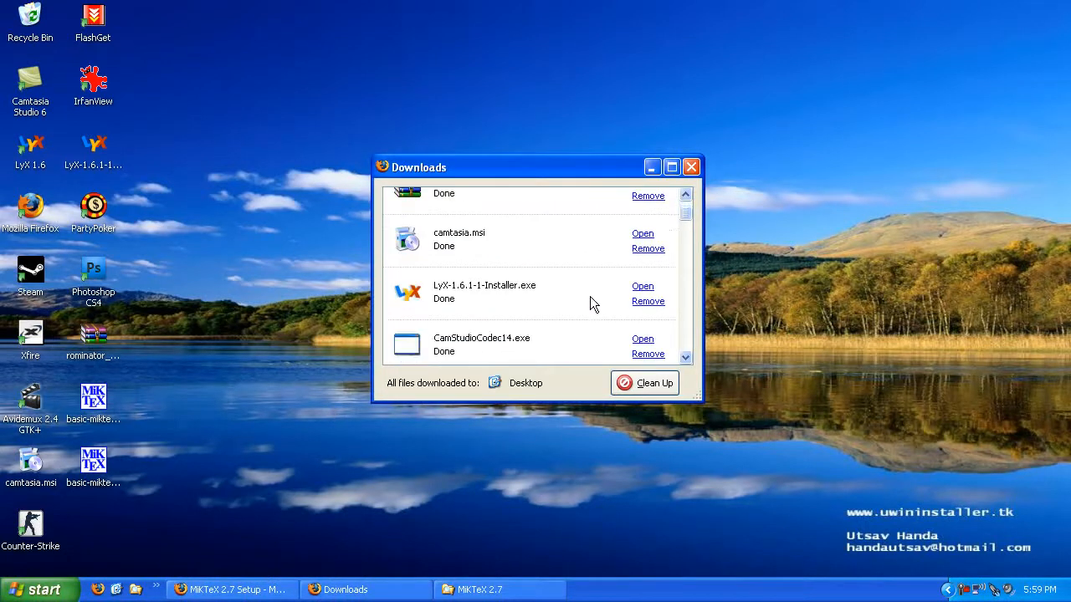
{"action": "mouse_move", "coordinate": [719, 234]}
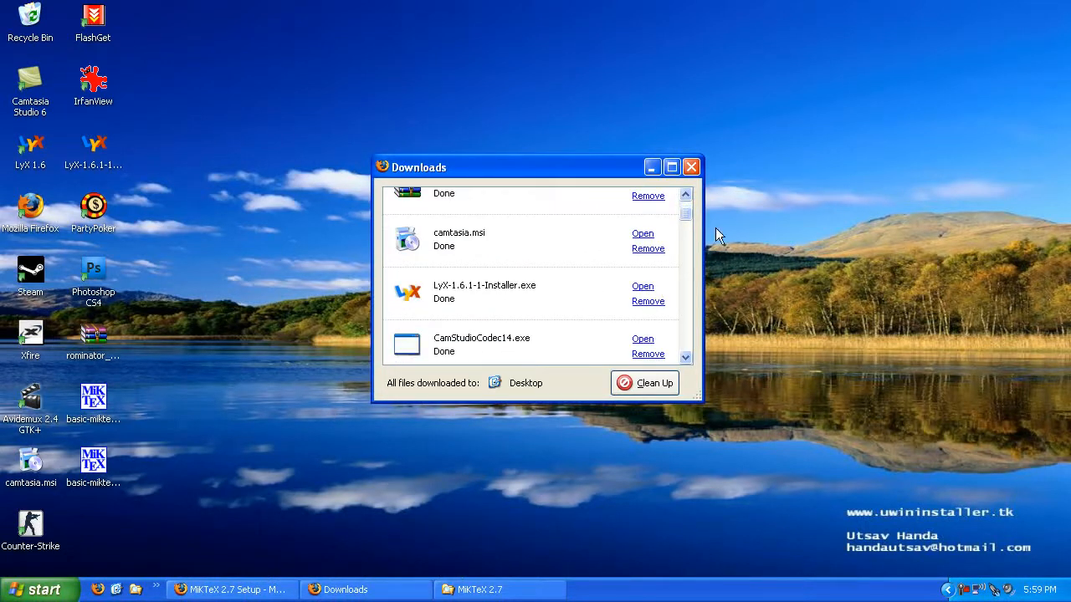
{"action": "mouse_move", "coordinate": [649, 288]}
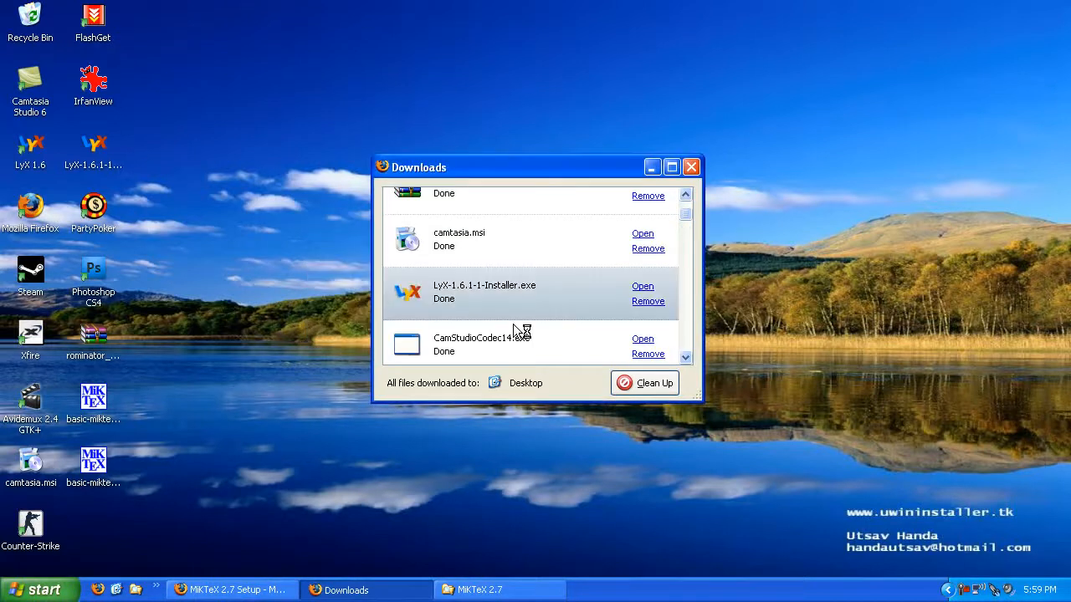
{"action": "left_click", "coordinate": [691, 167]}
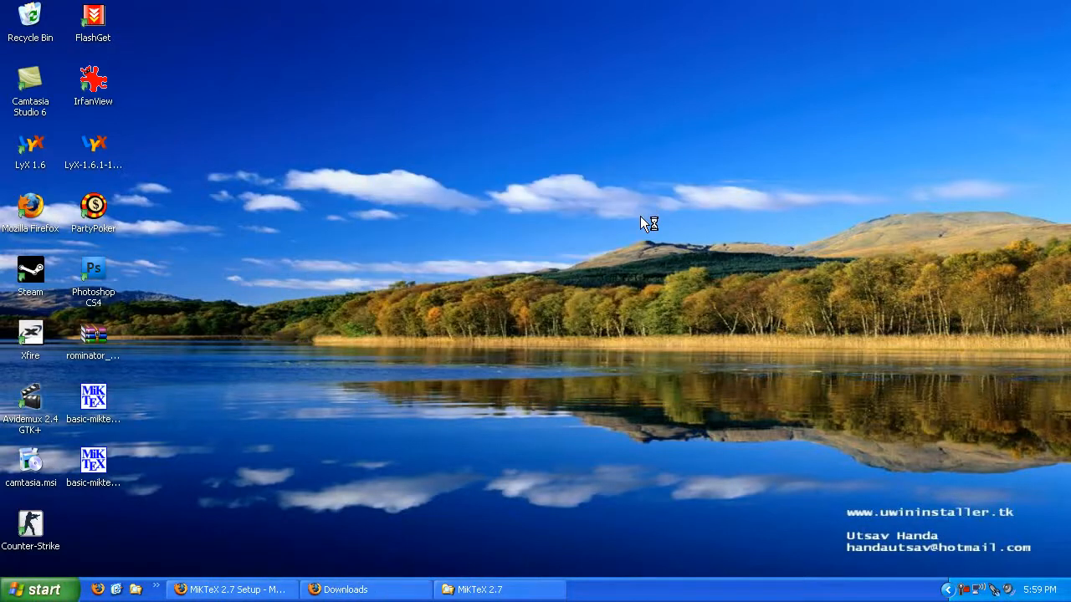
{"action": "mouse_move", "coordinate": [634, 226]}
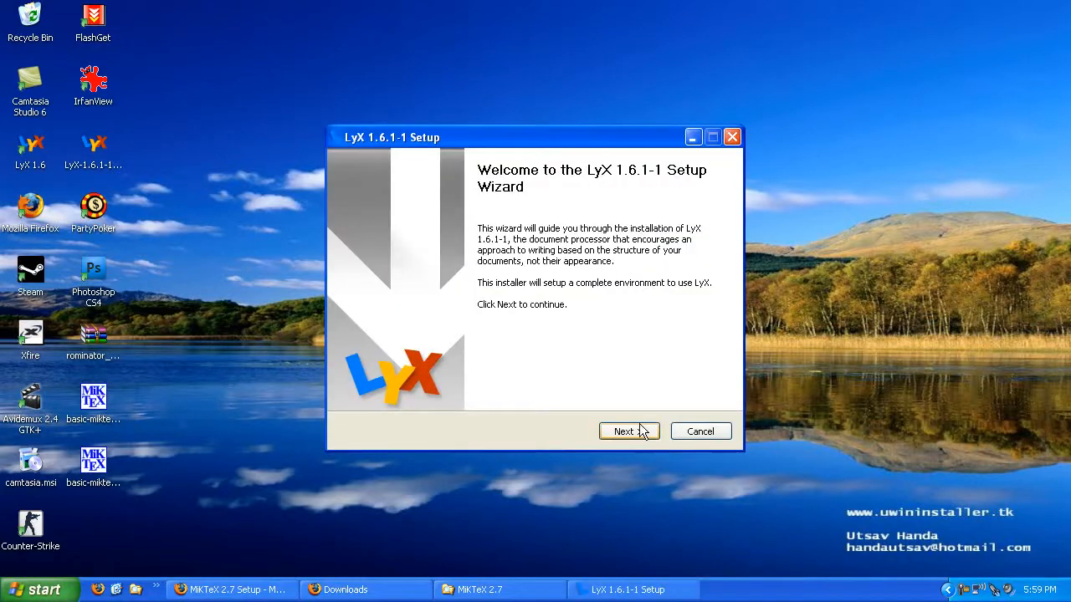
Advance past welcome, keeping install for all users and reinstall program files
{"action": "left_click", "coordinate": [622, 431]}
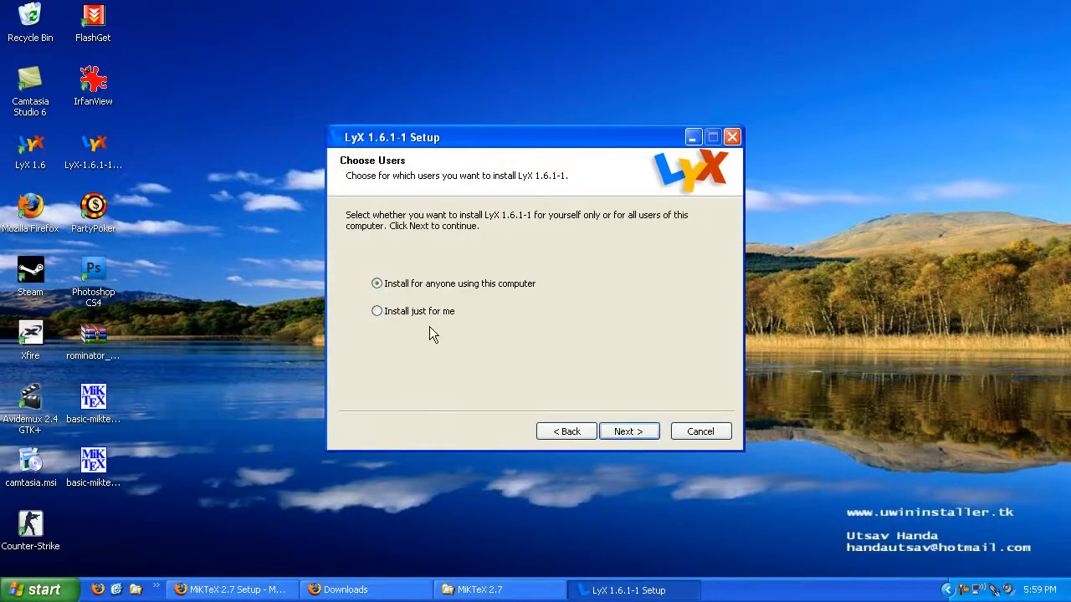
{"action": "left_click", "coordinate": [629, 431]}
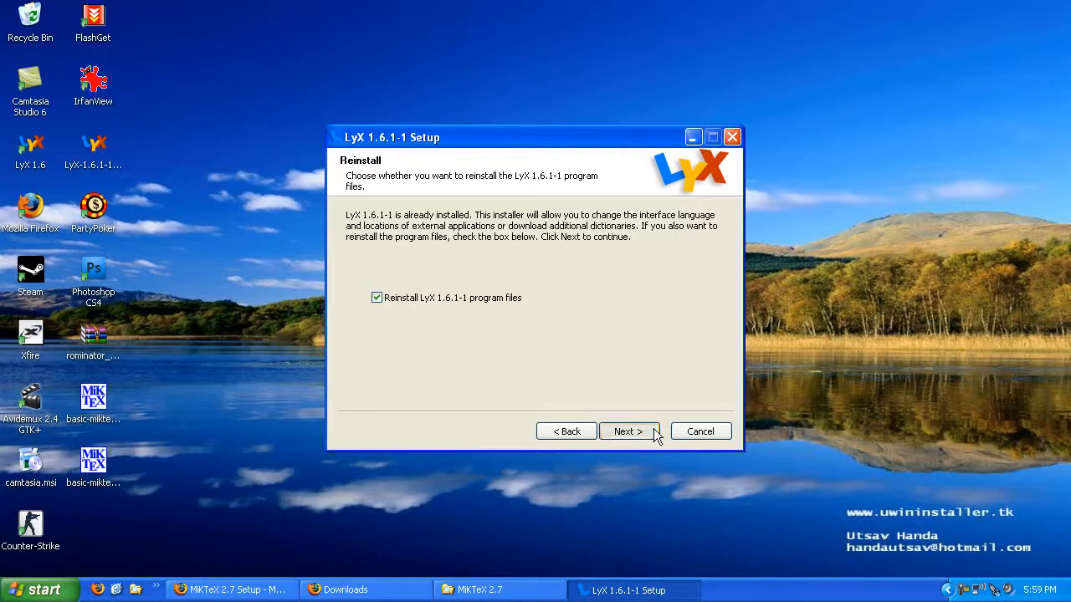
{"action": "left_click", "coordinate": [629, 432]}
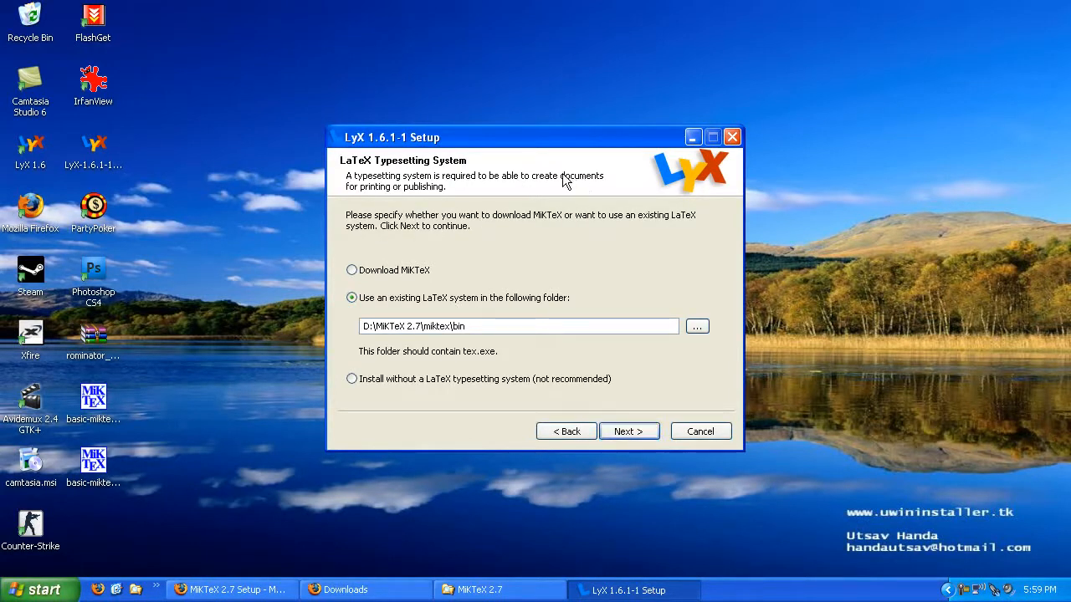
{"action": "mouse_move", "coordinate": [410, 278]}
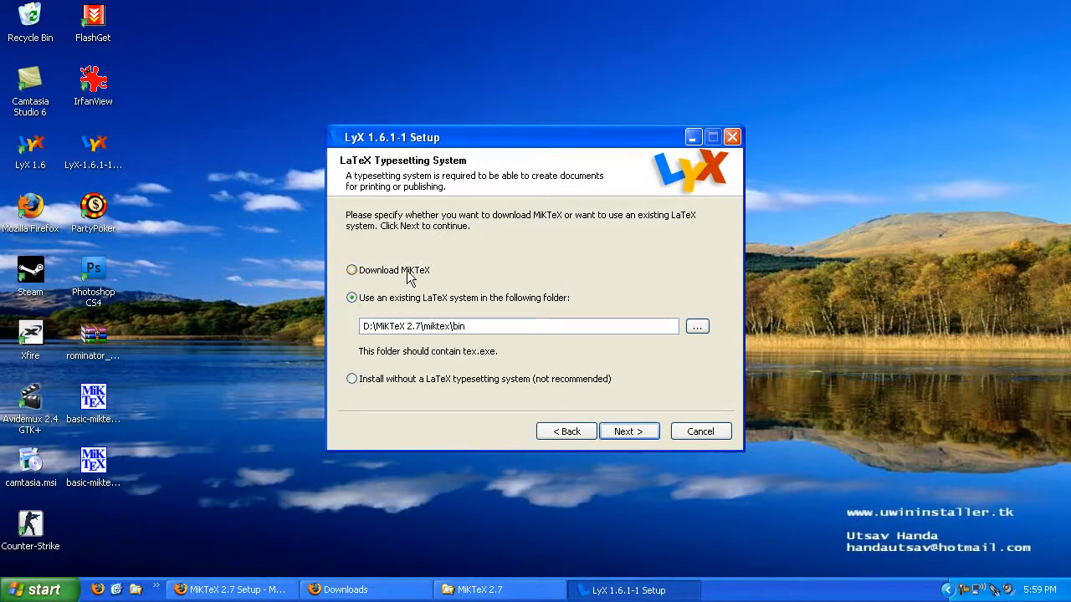
{"action": "mouse_move", "coordinate": [460, 281]}
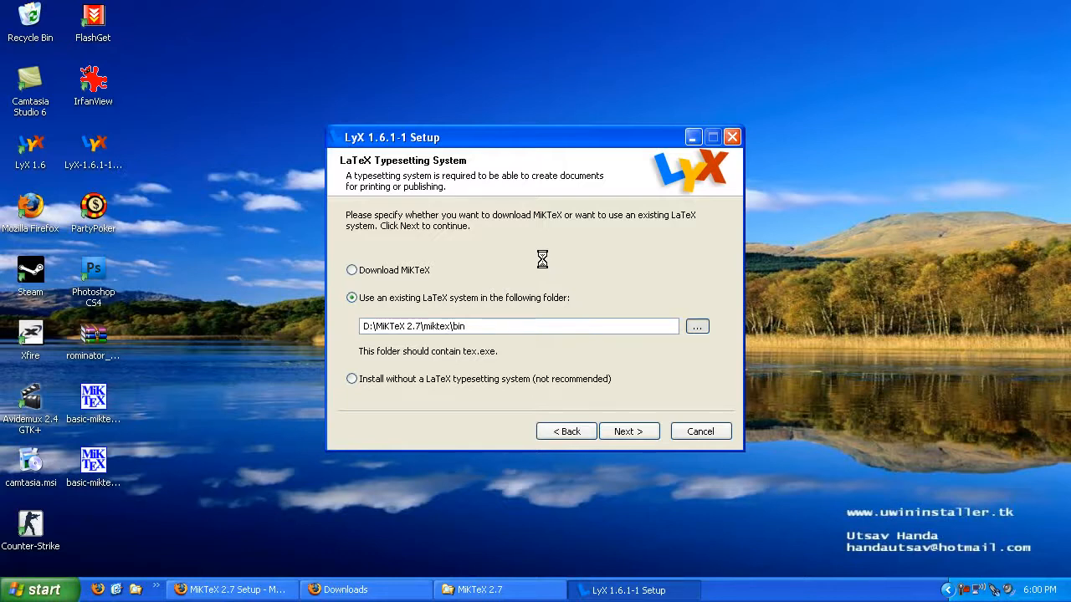
{"action": "mouse_move", "coordinate": [499, 337]}
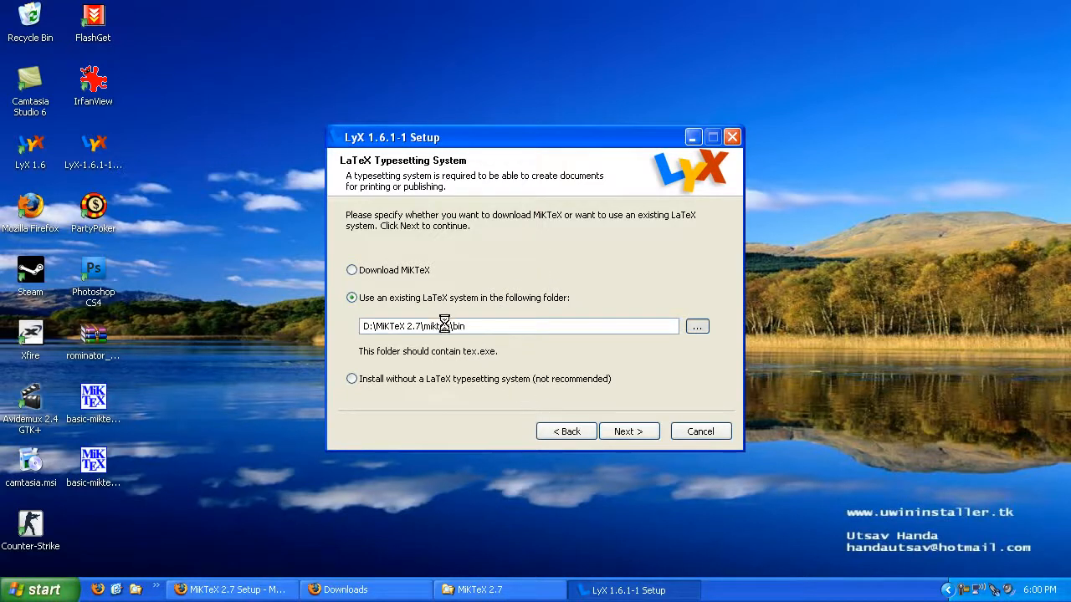
Browse and confirm D:\MiKTeX 2.7\miktex\bin as the existing LaTeX system folder
{"action": "left_click", "coordinate": [696, 326]}
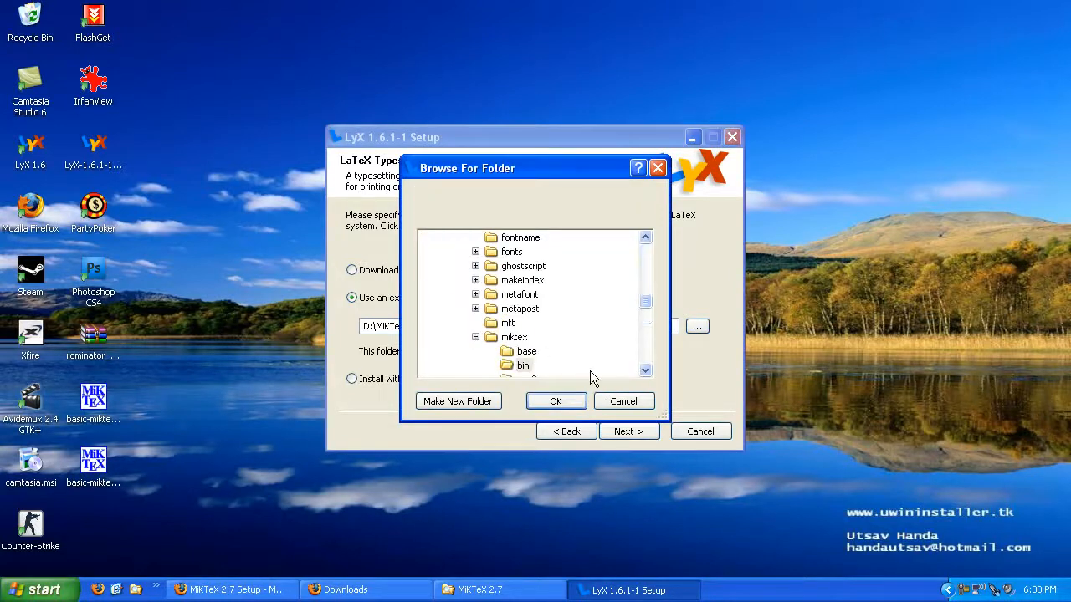
{"action": "mouse_move", "coordinate": [599, 392]}
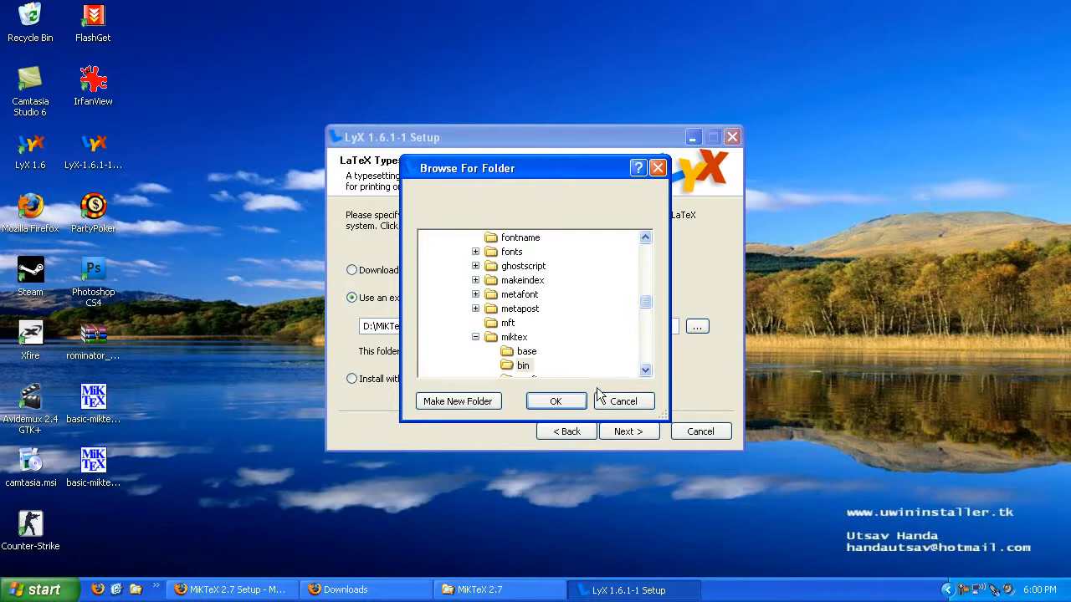
{"action": "left_click", "coordinate": [556, 401]}
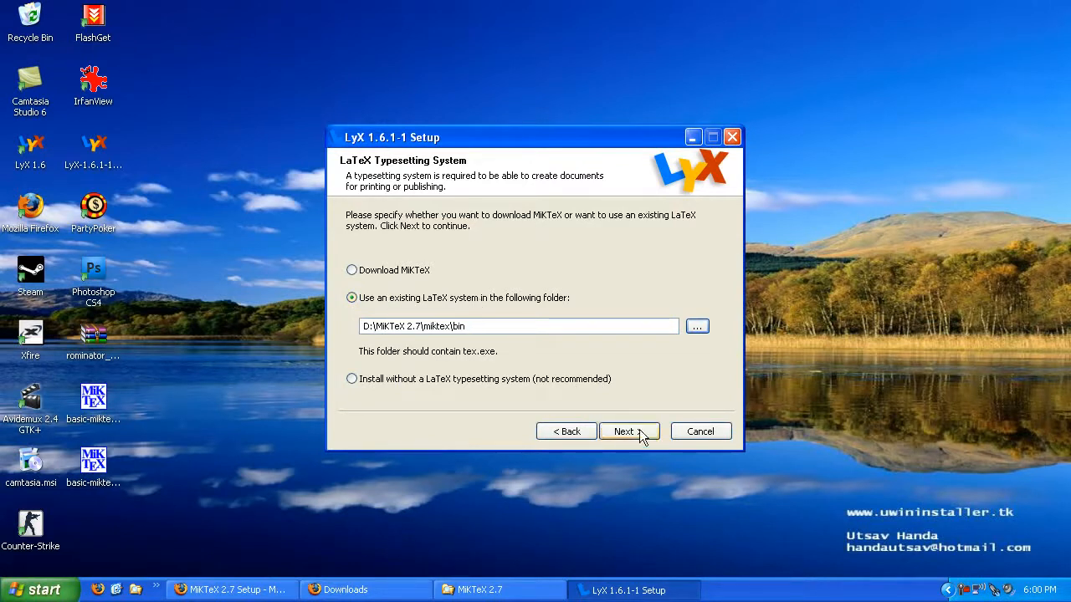
Accept the MiKTeX folder, keep English interface, add English dictionary and install to D:\LyX16
{"action": "left_click", "coordinate": [623, 432]}
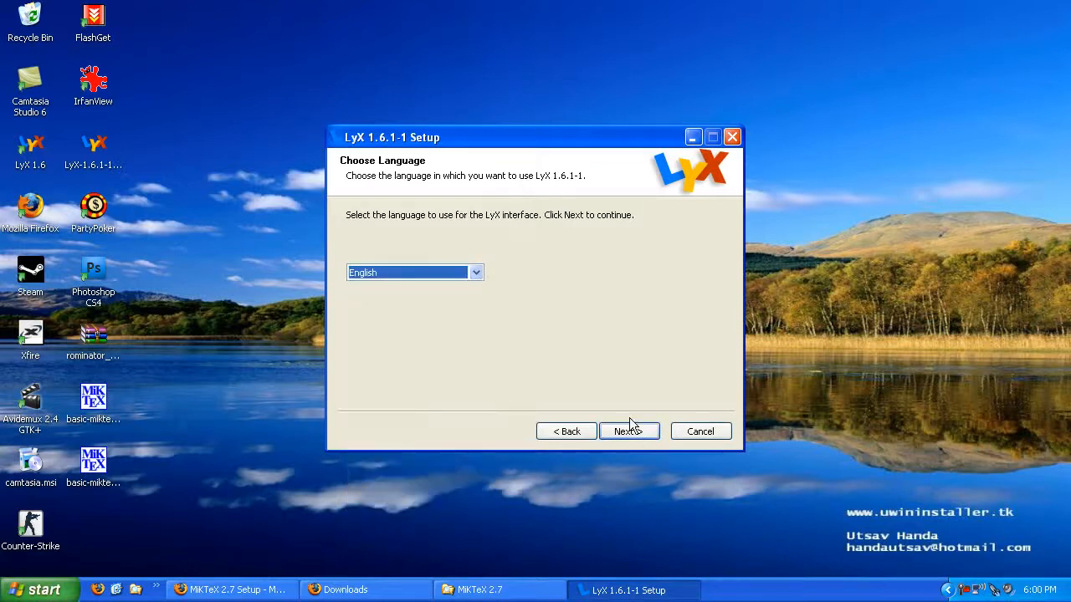
{"action": "left_click", "coordinate": [629, 431]}
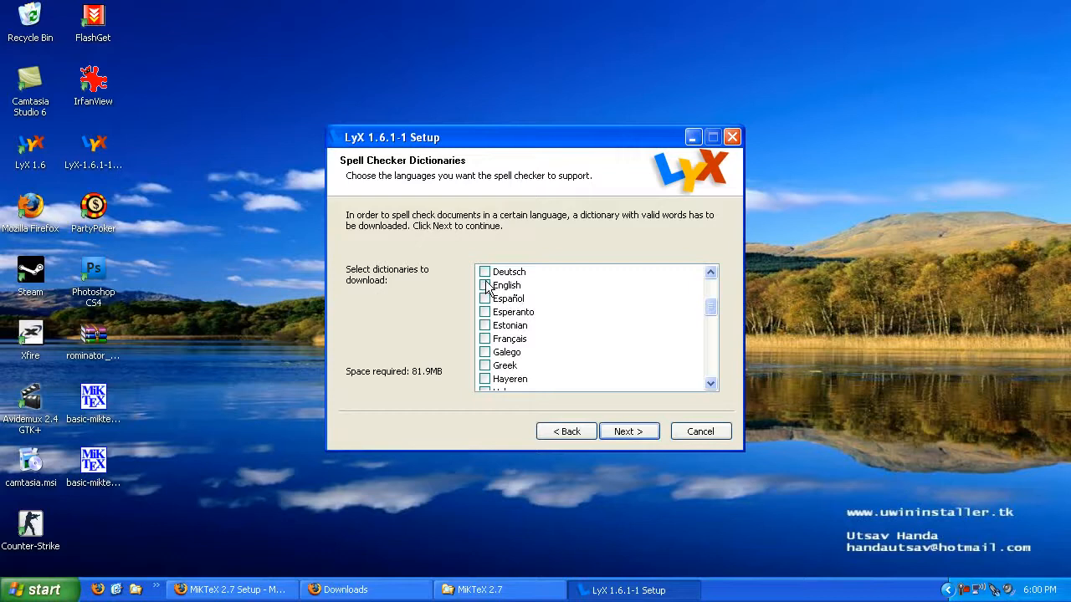
{"action": "left_click", "coordinate": [486, 285]}
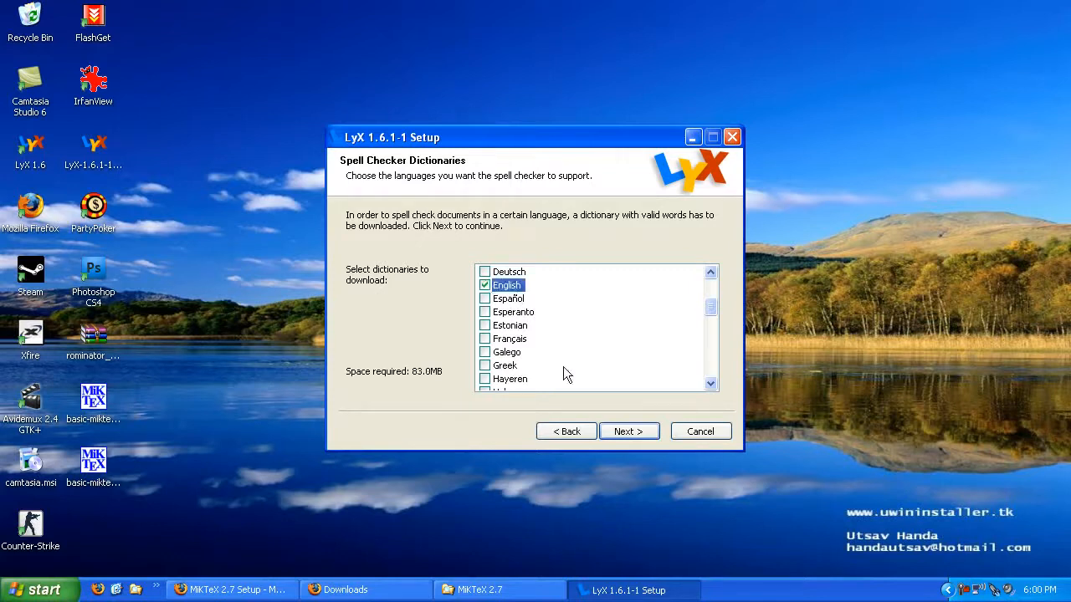
{"action": "left_click", "coordinate": [629, 432]}
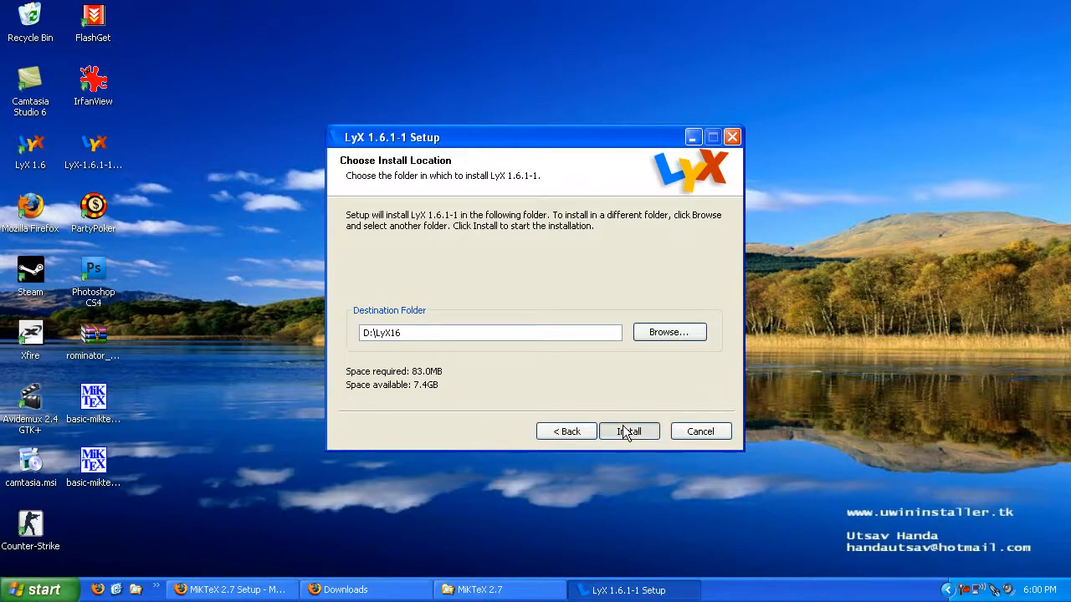
{"action": "left_click", "coordinate": [629, 431]}
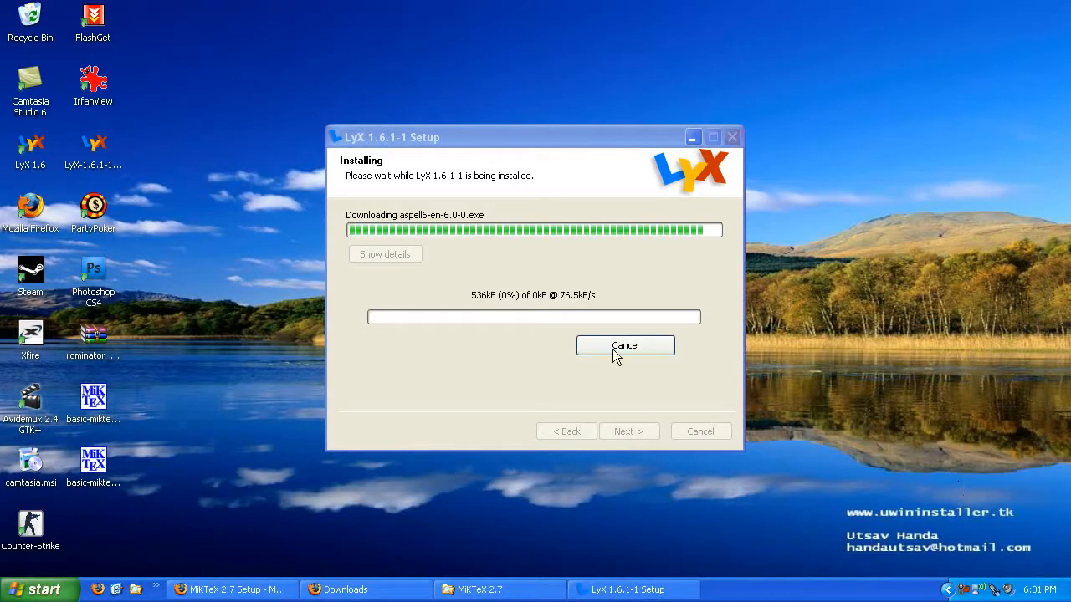
{"action": "mouse_move", "coordinate": [401, 211]}
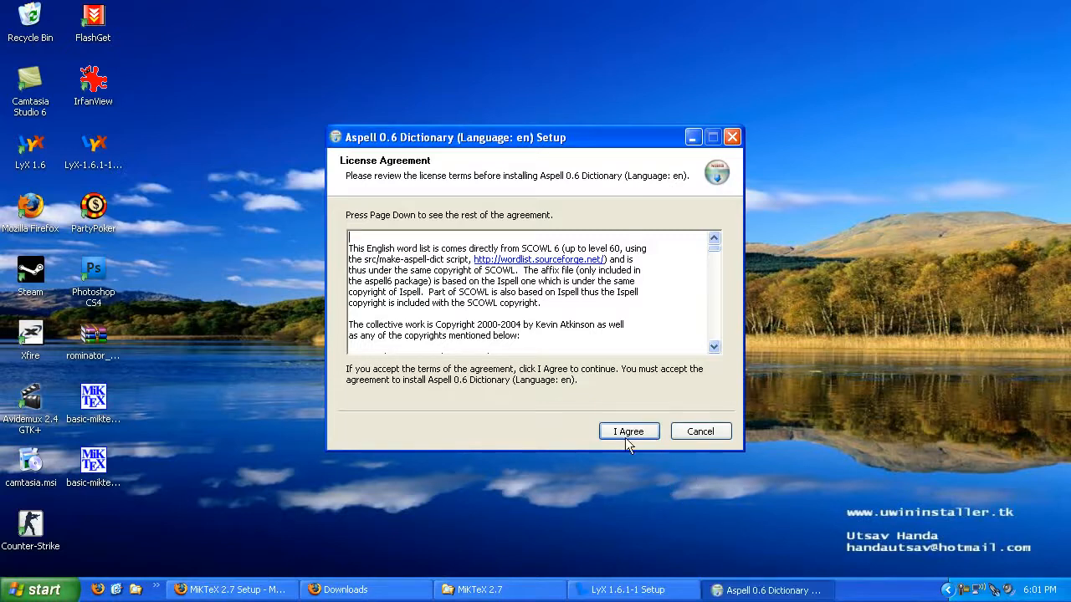
Accept the Aspell 0.6 English dictionary license agreement
{"action": "left_click", "coordinate": [629, 432]}
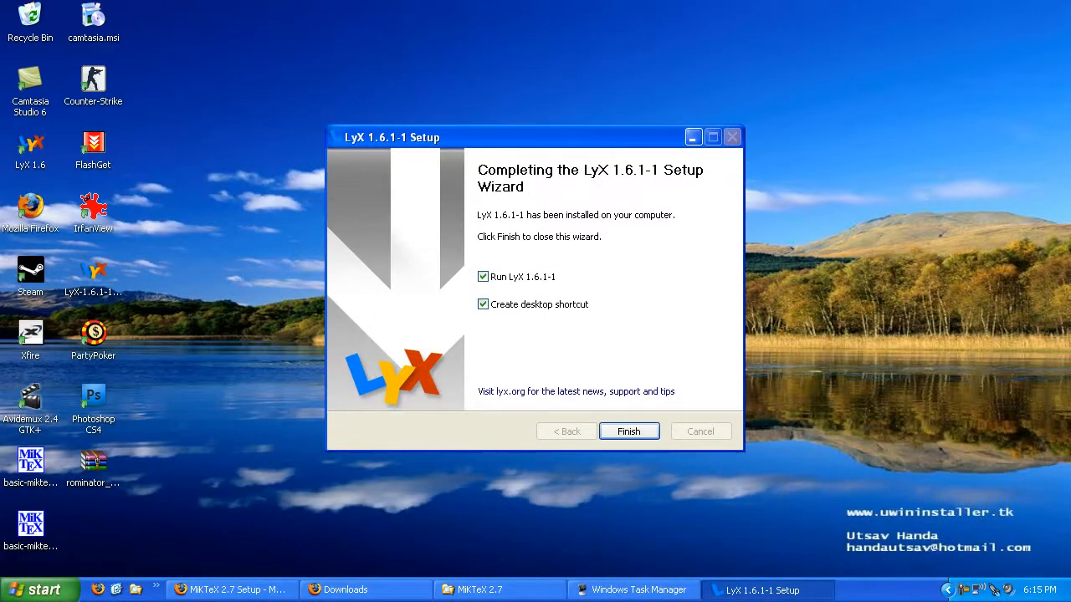
{"action": "mouse_move", "coordinate": [622, 278]}
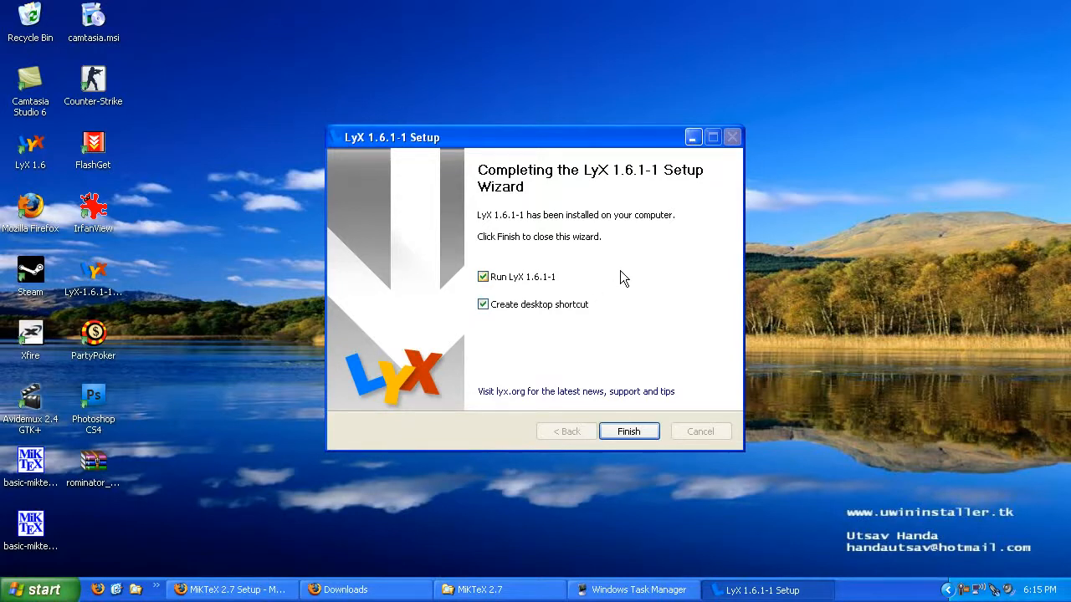
{"action": "mouse_move", "coordinate": [684, 359]}
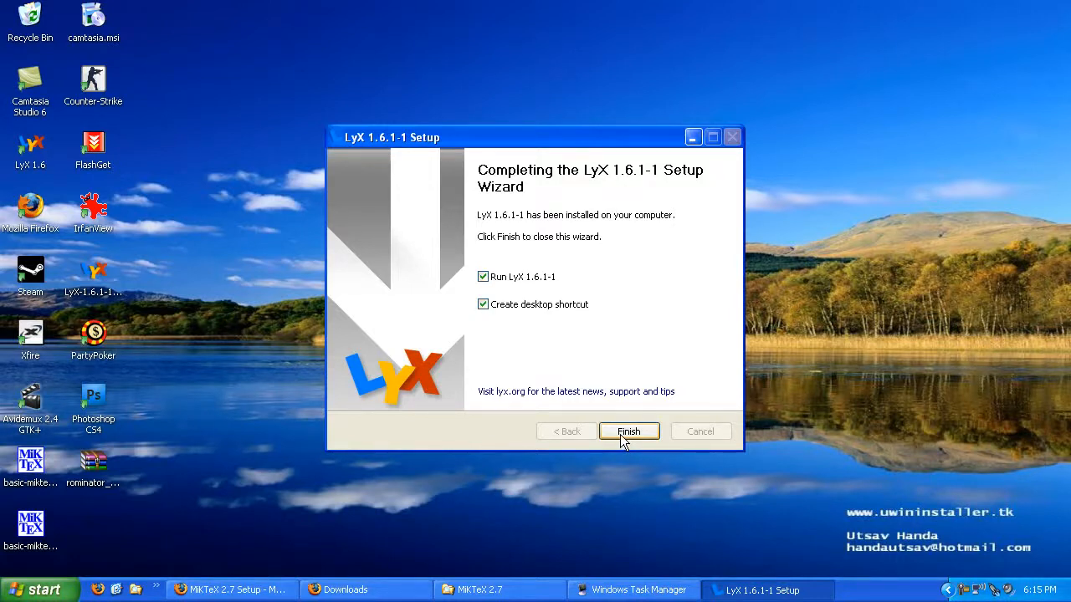
Finish setup with 'Run LyX 1.6.1-1' and 'Create desktop shortcut' kept checked
{"action": "left_click", "coordinate": [629, 432]}
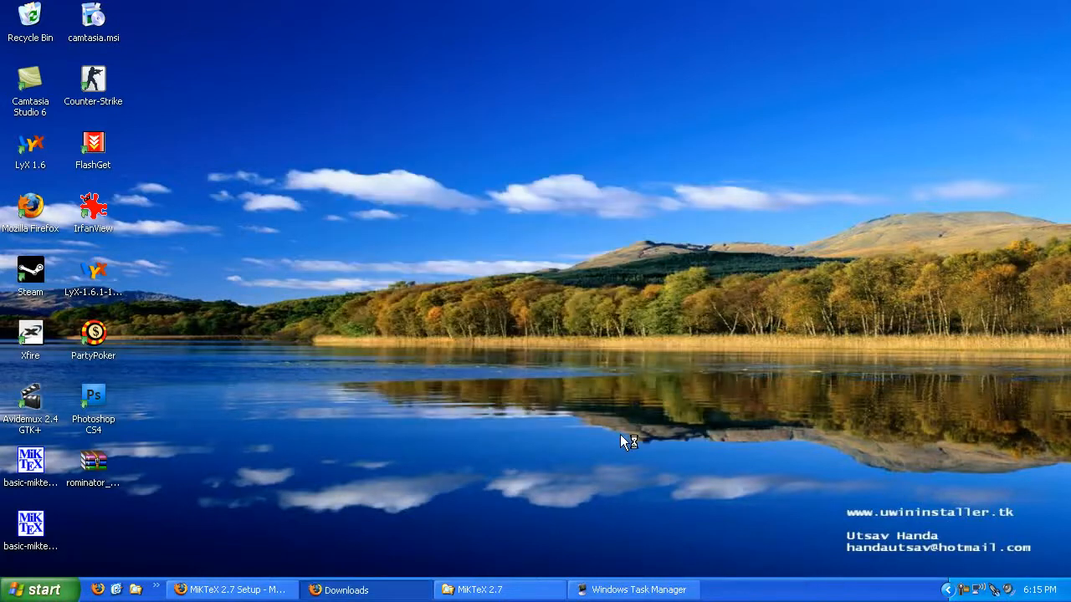
{"action": "mouse_move", "coordinate": [686, 495]}
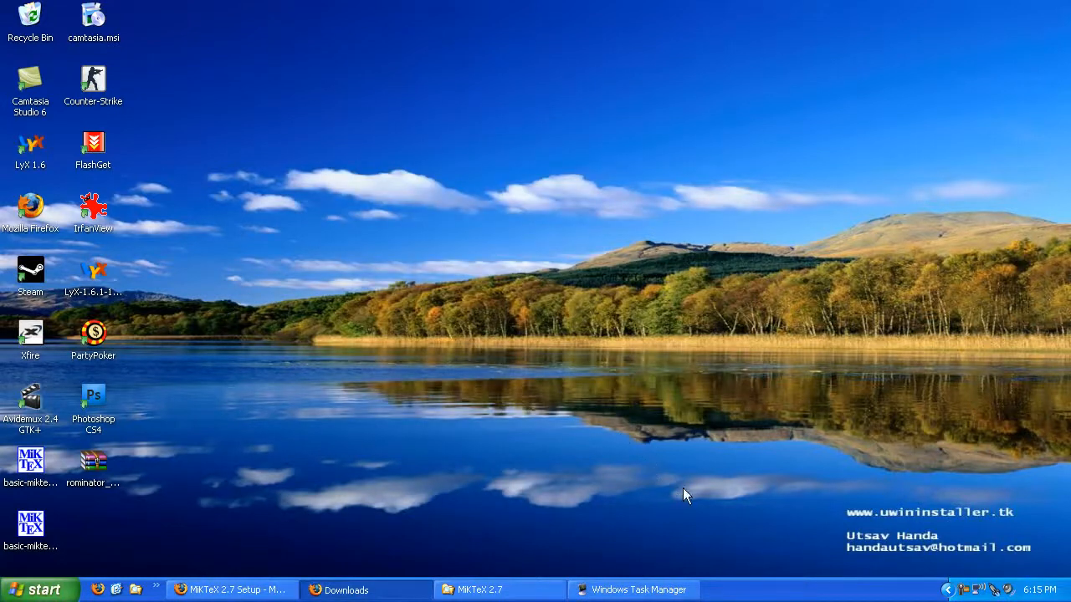
{"action": "mouse_move", "coordinate": [679, 428]}
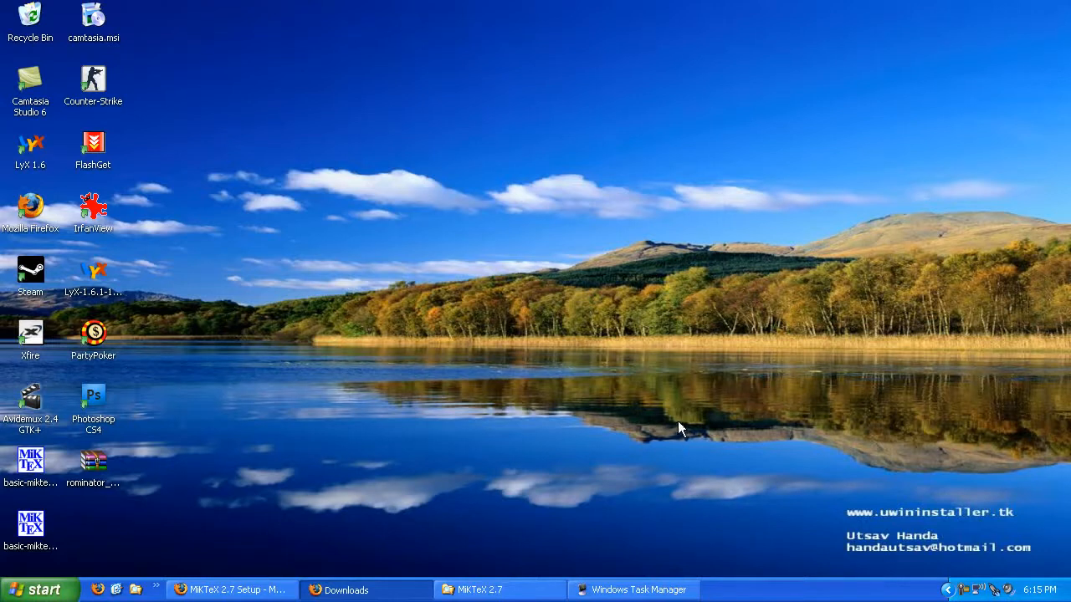
{"action": "mouse_move", "coordinate": [699, 455]}
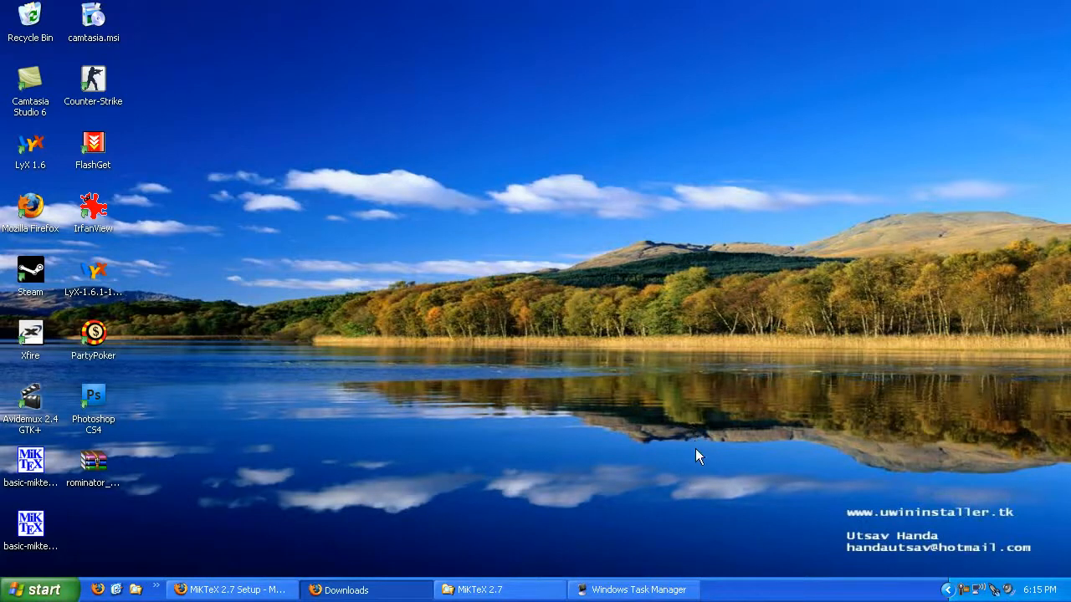